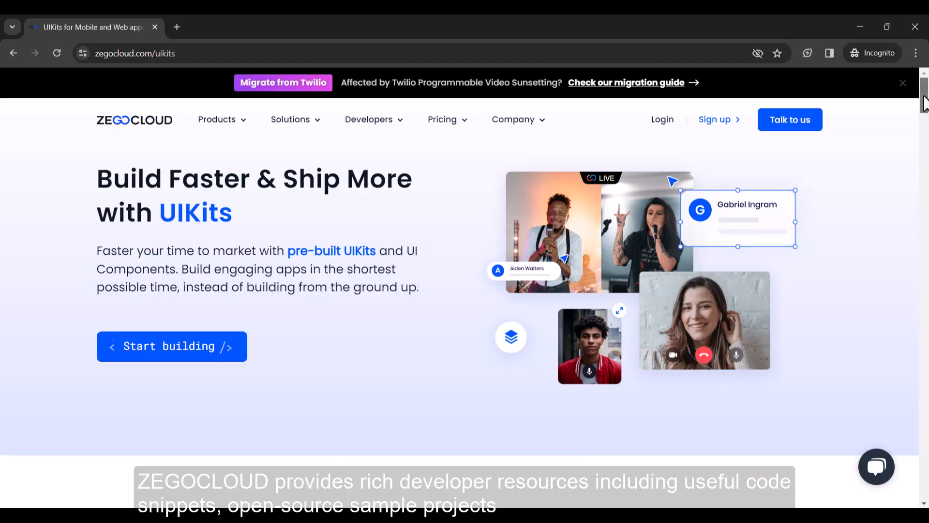
Scroll through the ZEGOCLOUD homepage and open the Start building sign-up page.
scroll("down", 3)
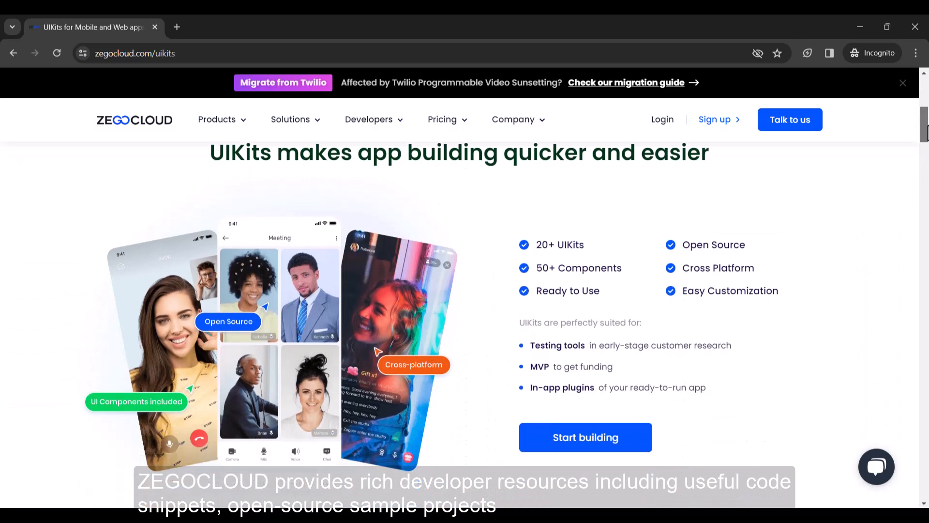
scroll("down", 3)
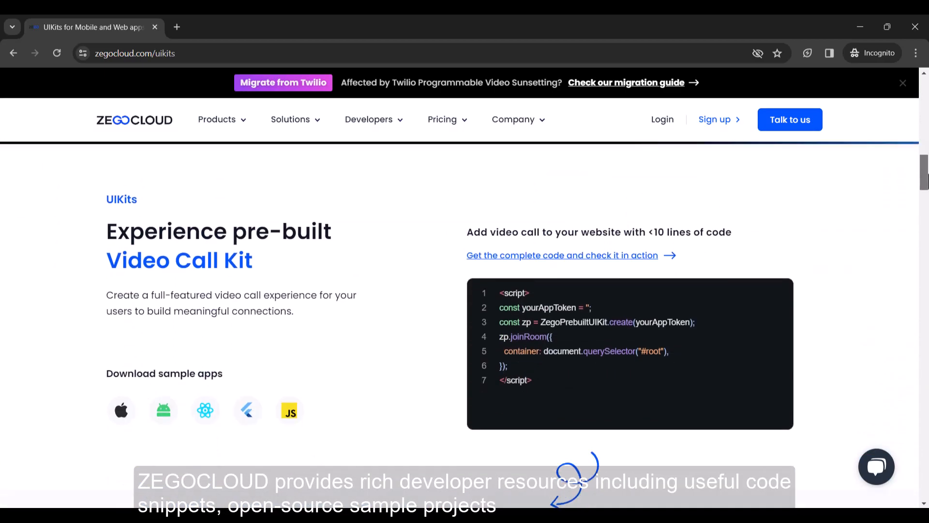
scroll("down", 3)
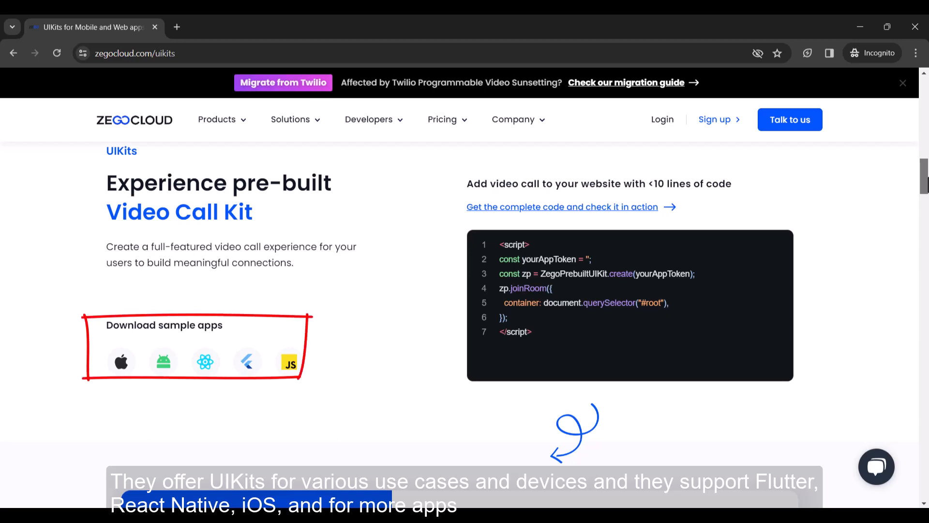
scroll("down", 3)
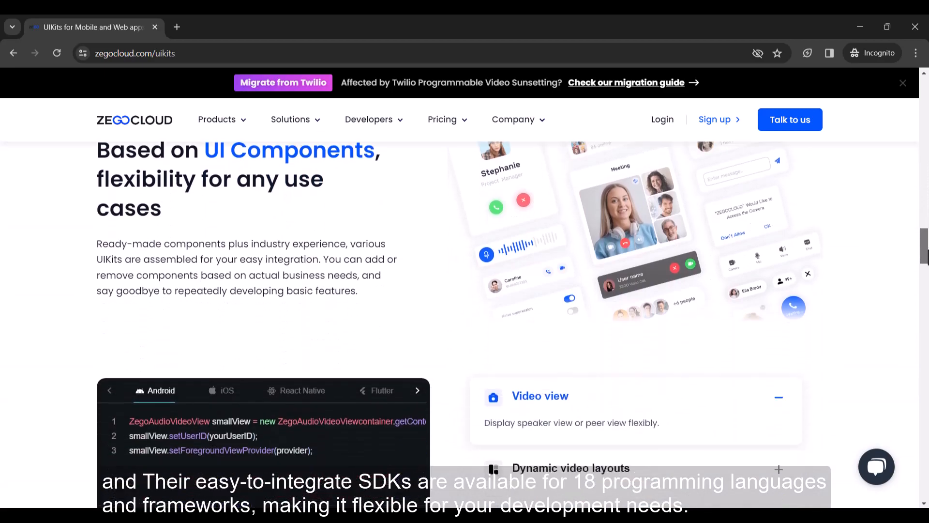
scroll("down", 3)
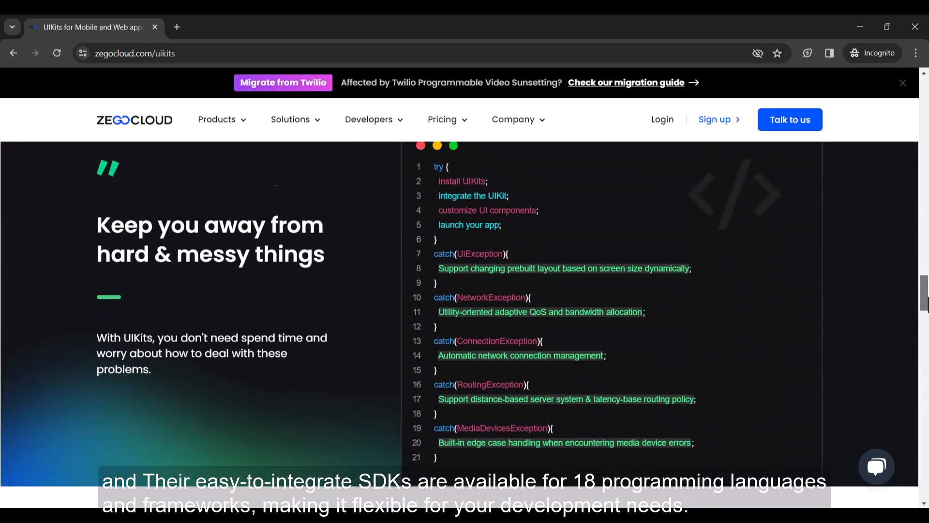
scroll("down", 3)
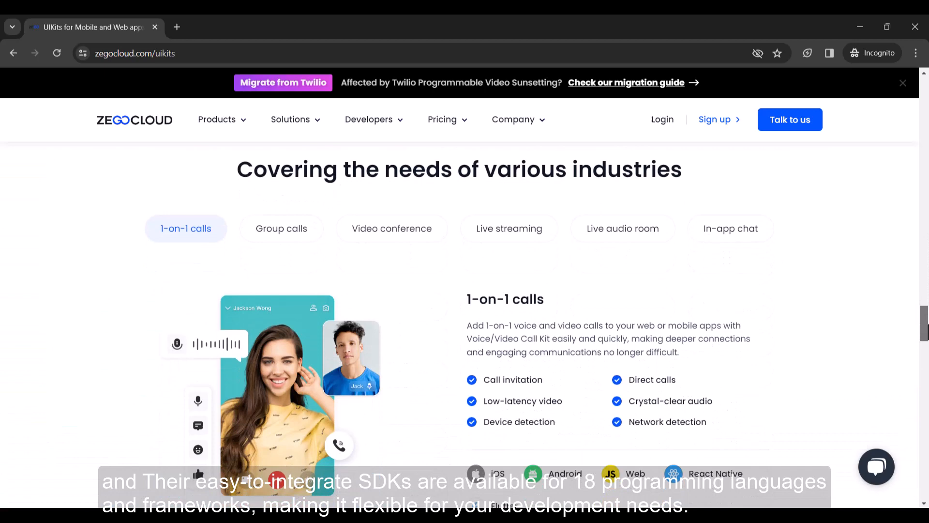
scroll("down", 3)
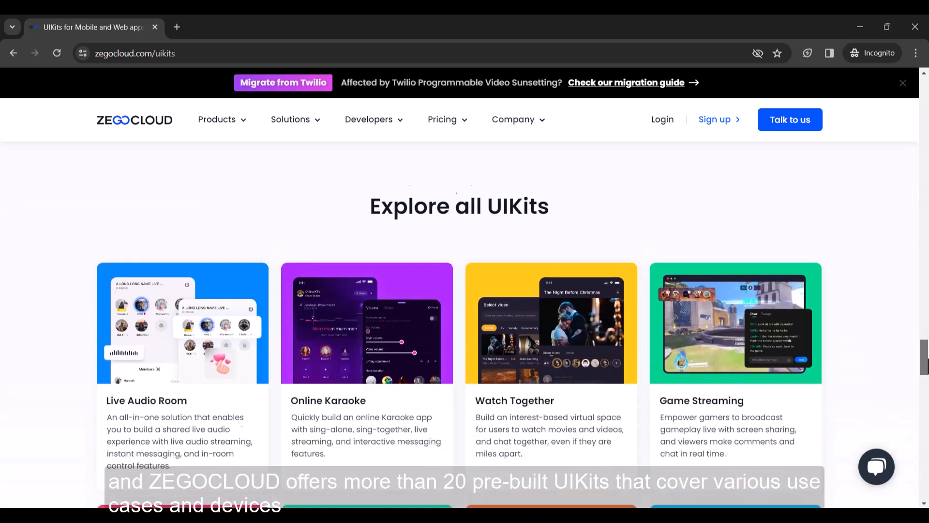
scroll("down", 3)
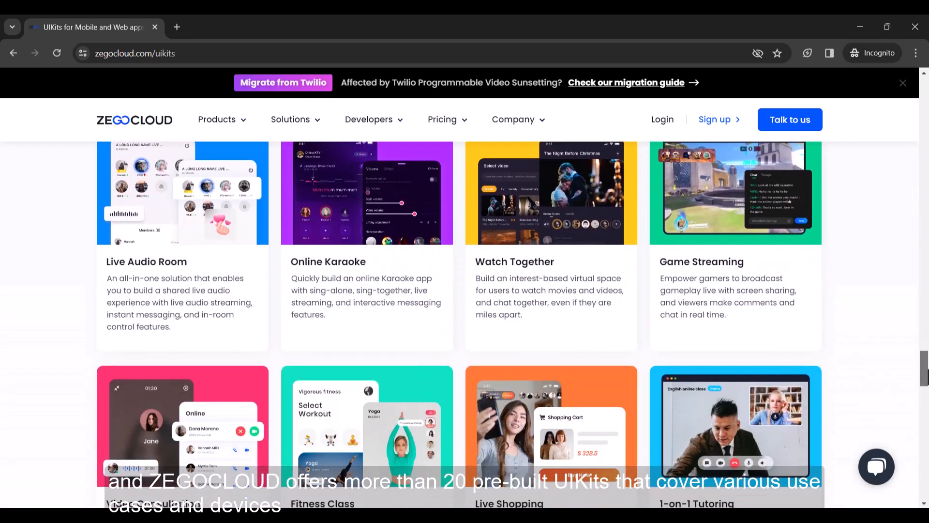
scroll("down", 3)
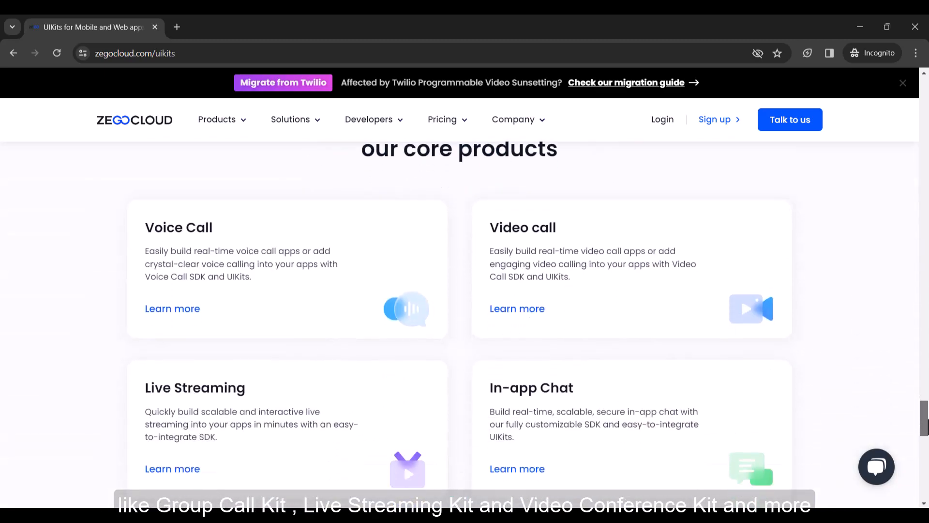
scroll("down", 3)
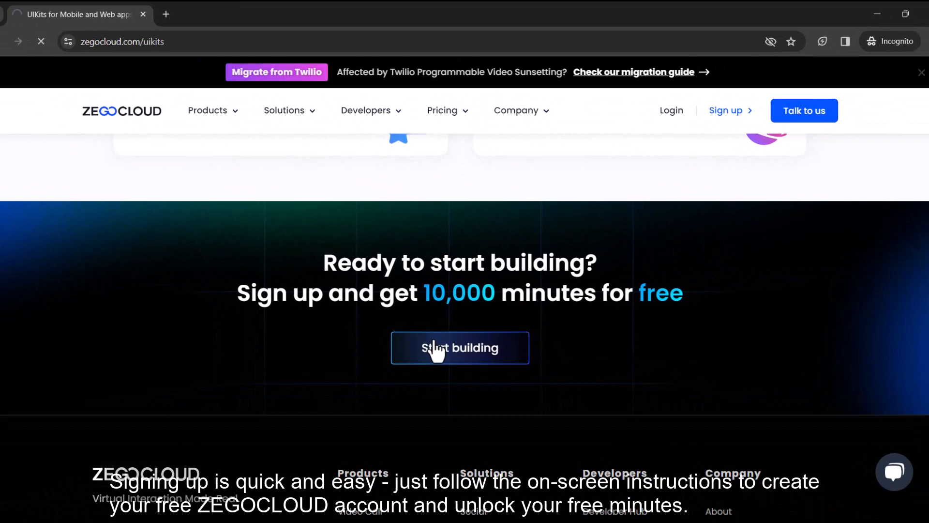
left_click(460, 348)
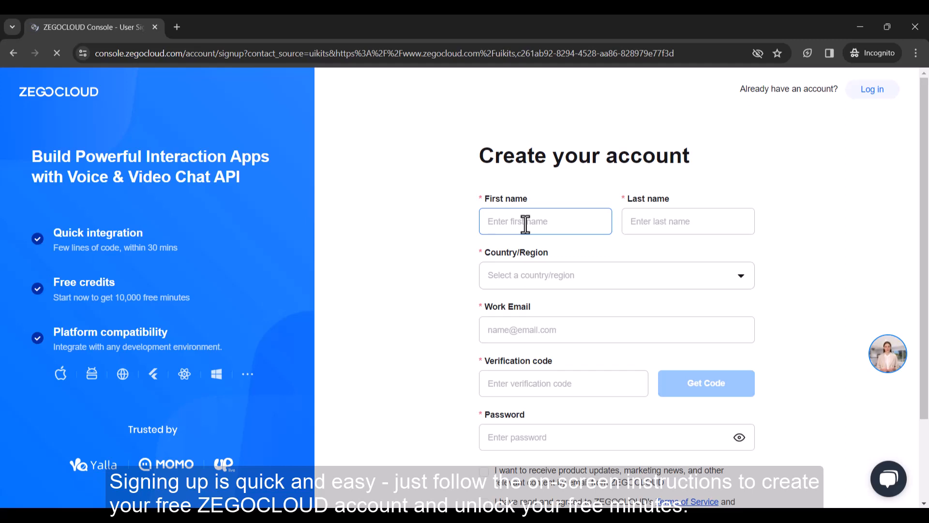
scroll("down", 3)
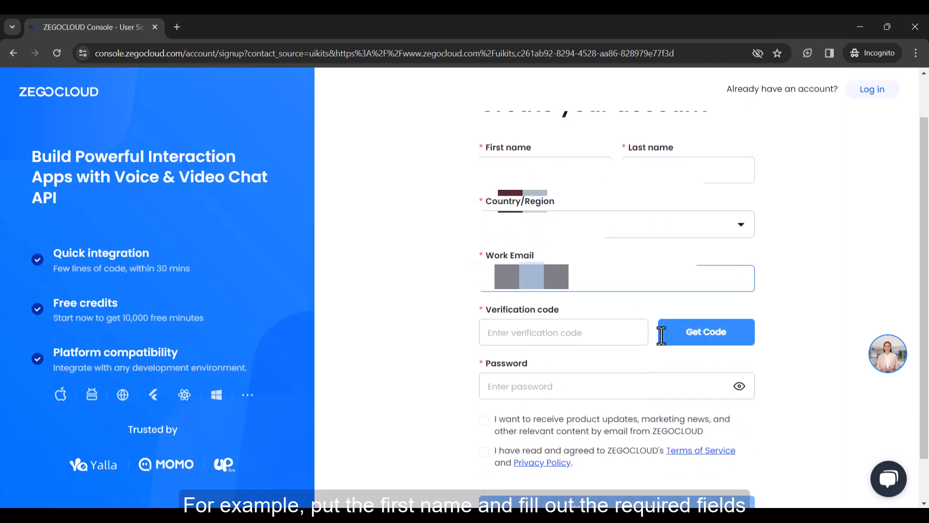
left_click(484, 419)
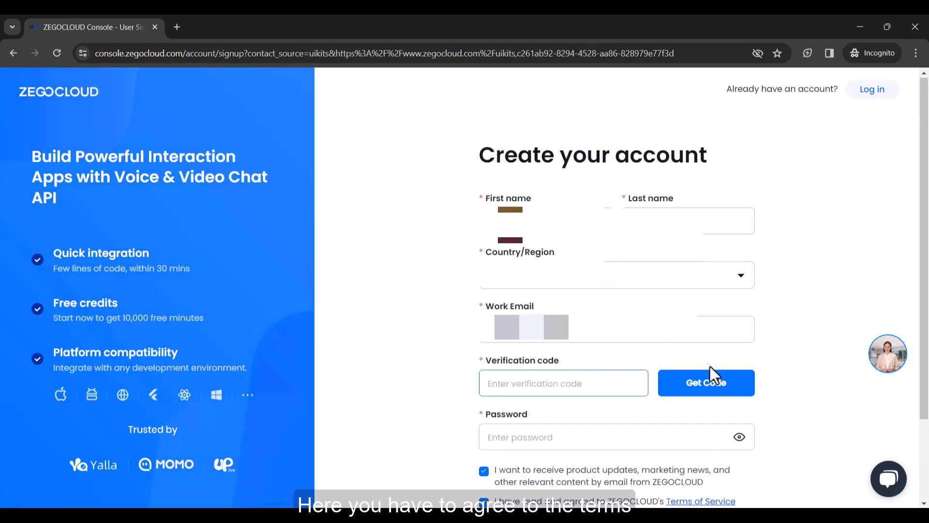
left_click(705, 382)
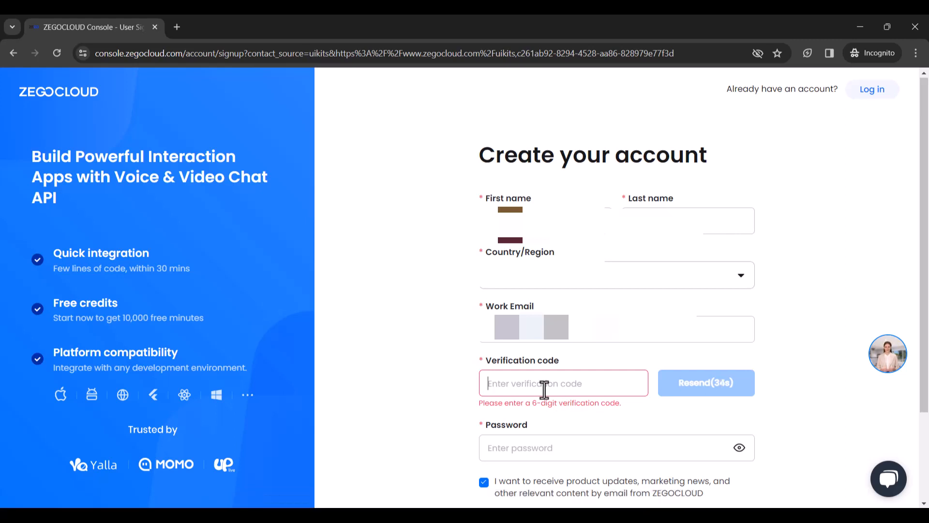
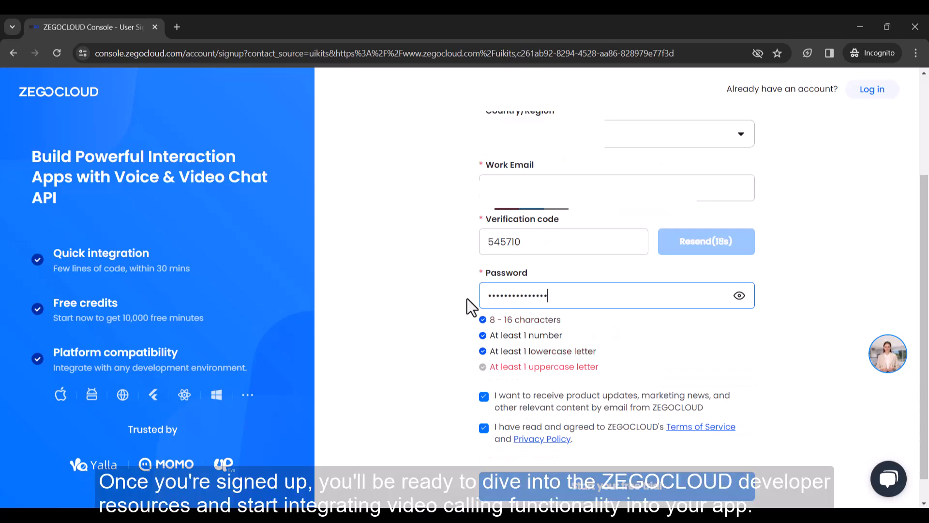
Submit the sign-up form to create the free trial account.
scroll("down", 3)
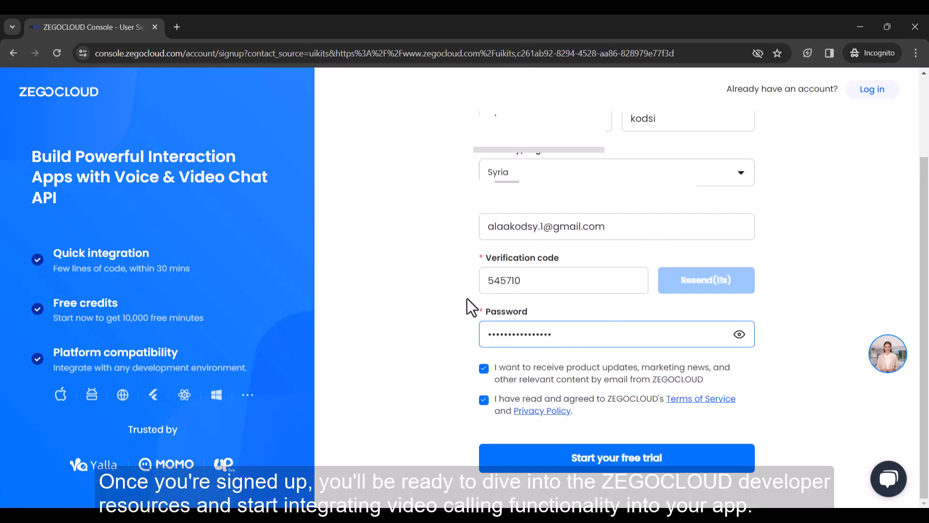
left_click(616, 457)
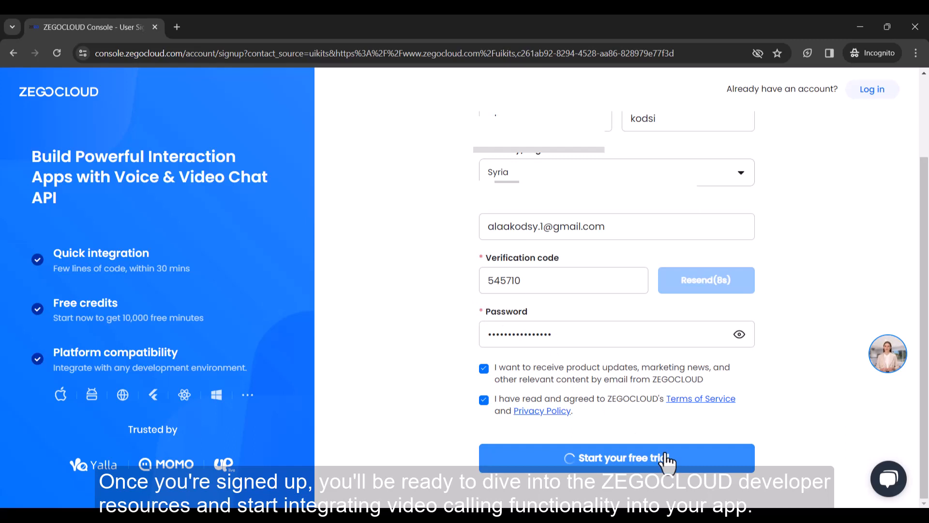
left_click(616, 457)
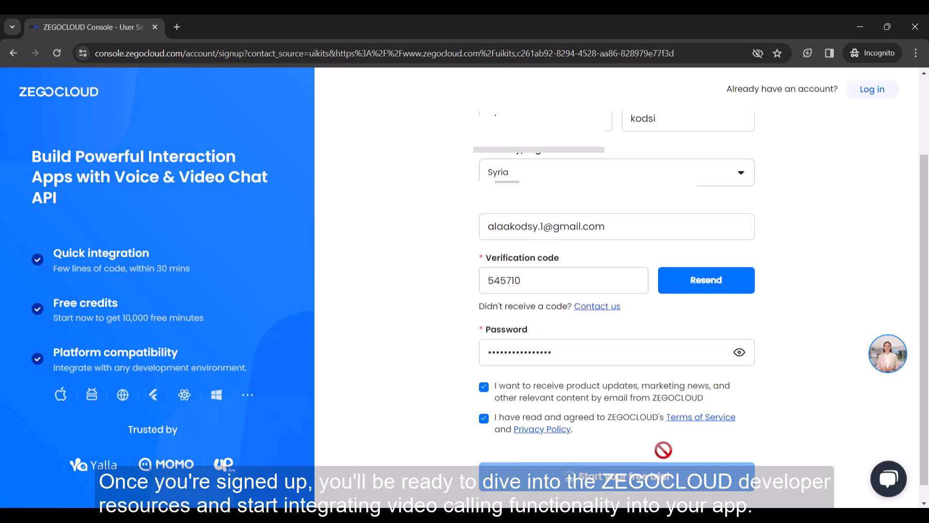
left_click(616, 476)
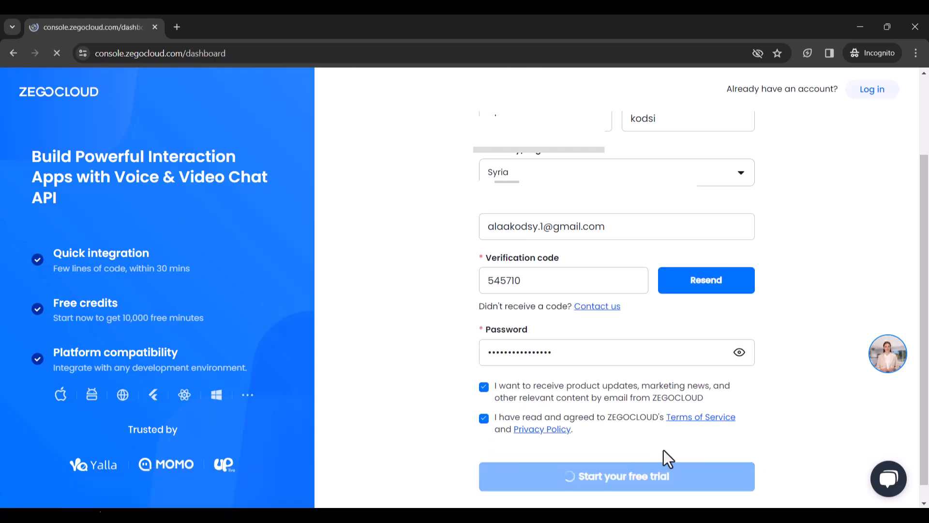
Fill the company profile with name Ak, job title and phone, then reach the dashboard.
left_click(616, 476)
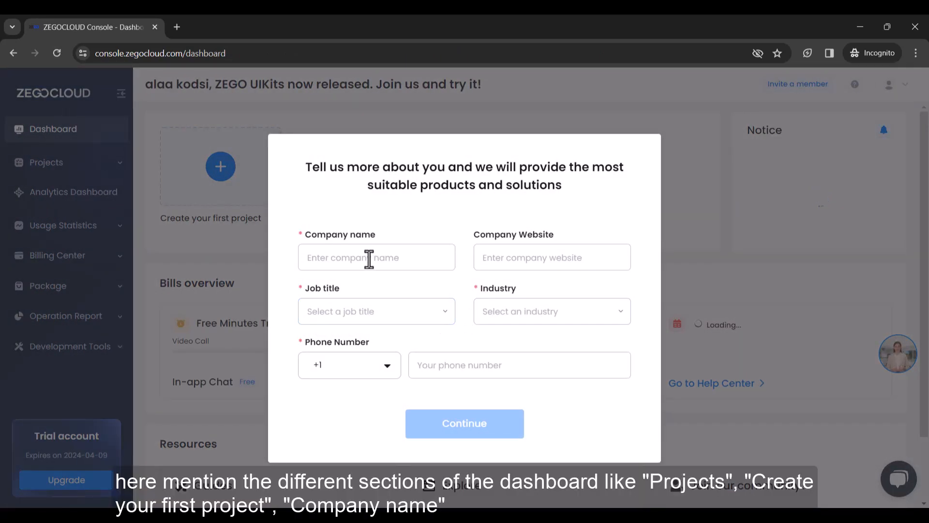
type("Ak Flutter")
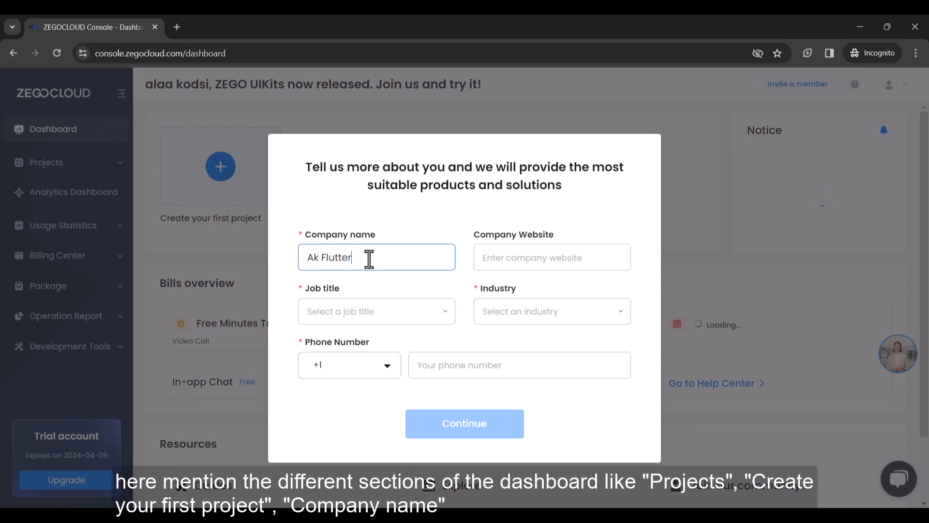
left_click(551, 256)
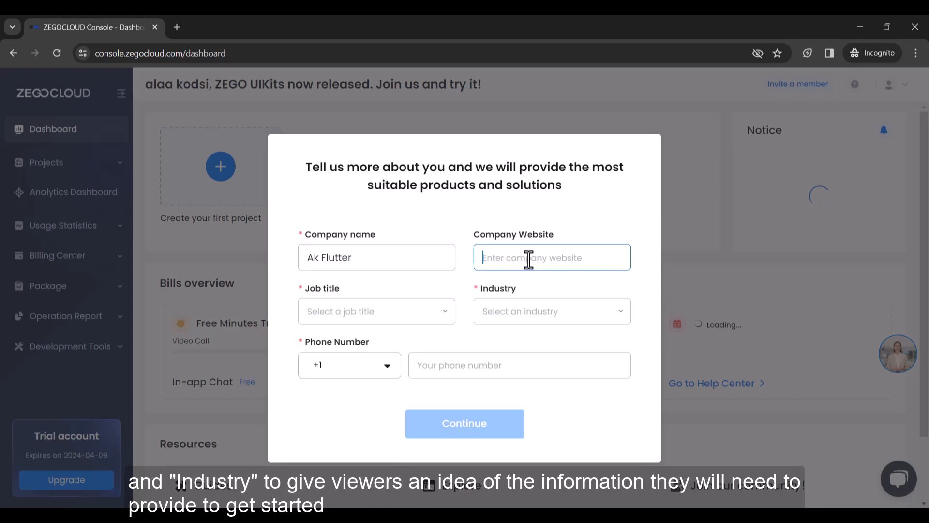
left_click(377, 312)
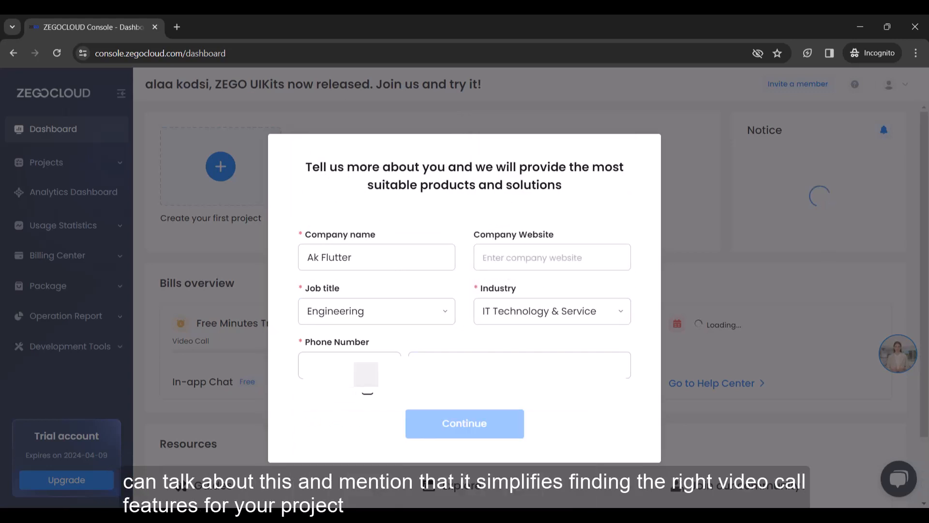
left_click(518, 364)
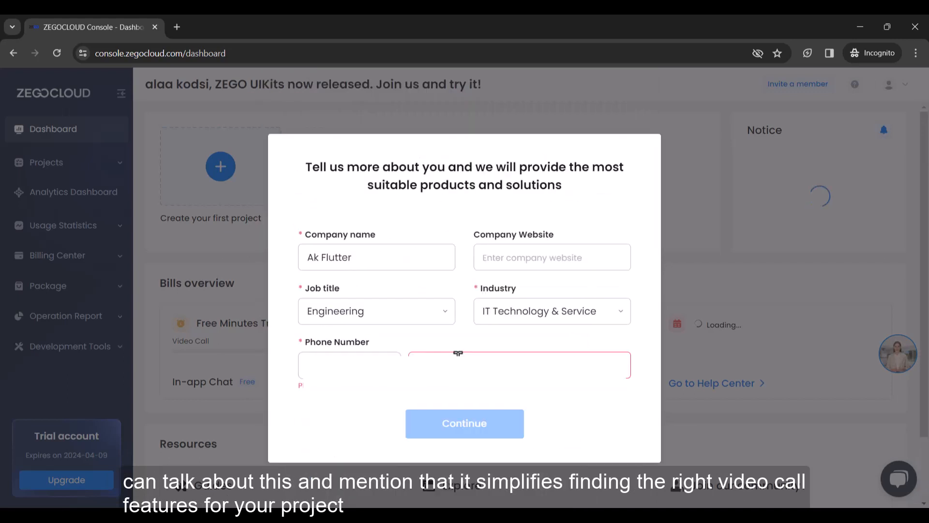
left_click(464, 423)
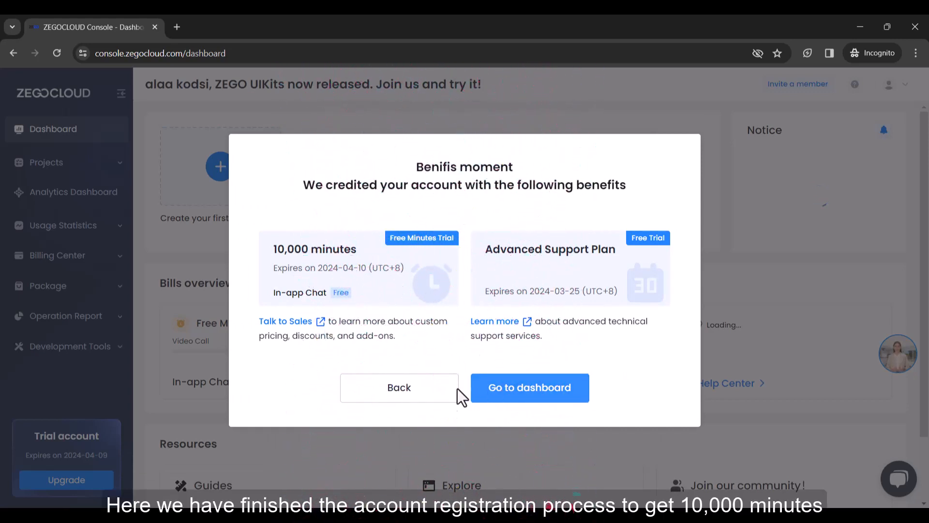
left_click(529, 387)
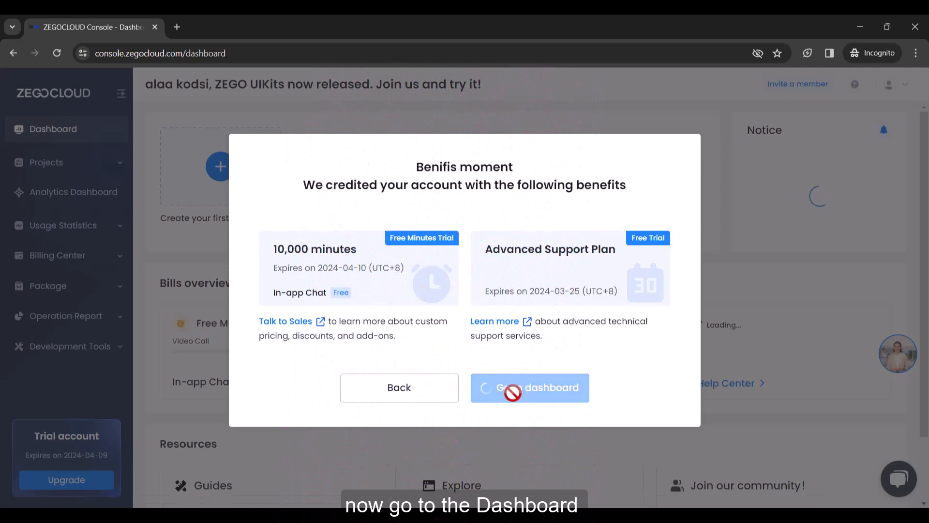
left_click(529, 388)
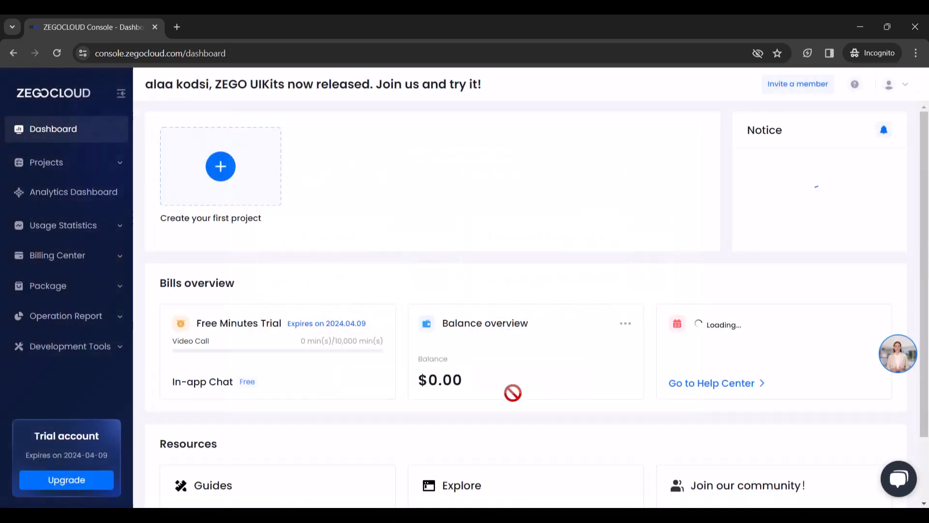
Create the first project as a Voice & Video Call built with prebuilt UIKits.
left_click(220, 166)
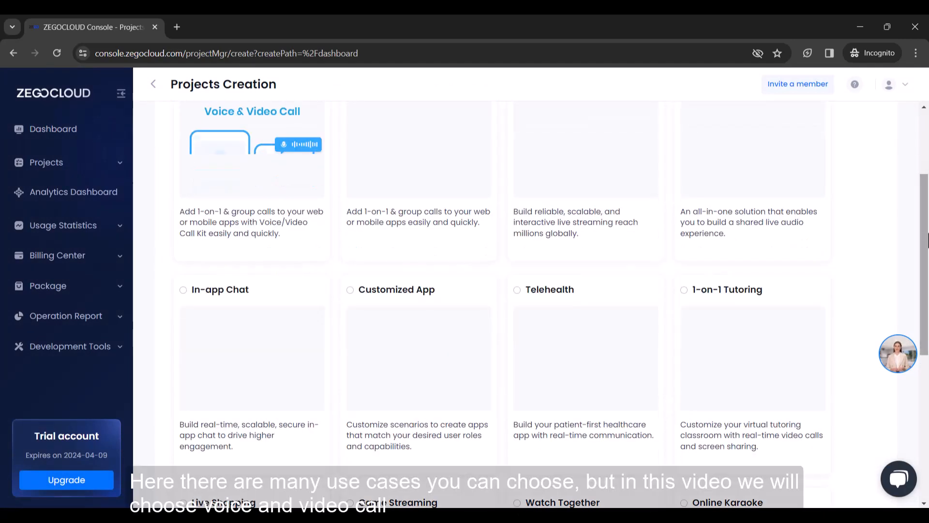
scroll("down", 3)
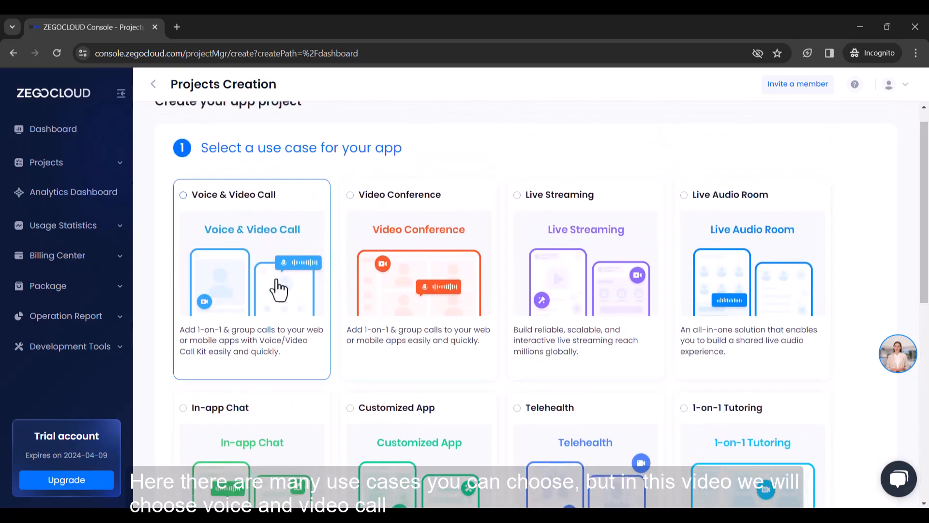
left_click(183, 195)
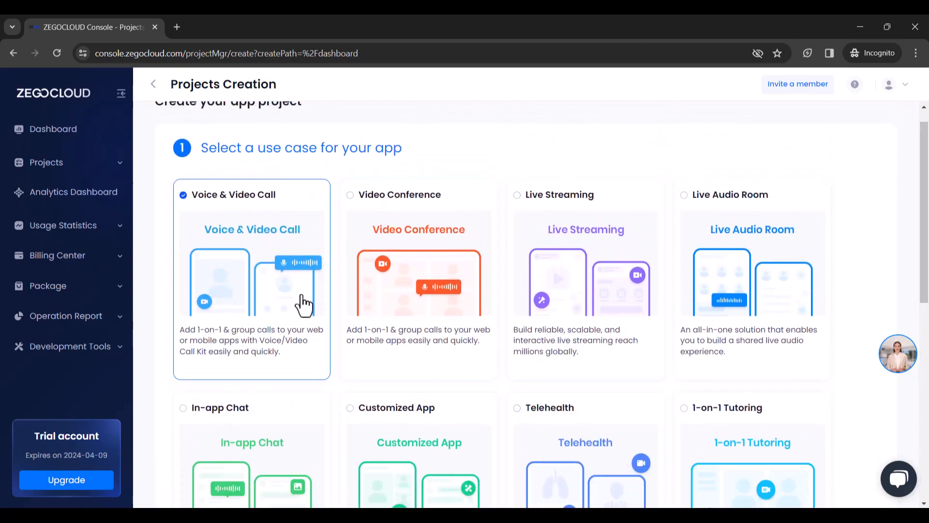
scroll("down", 3)
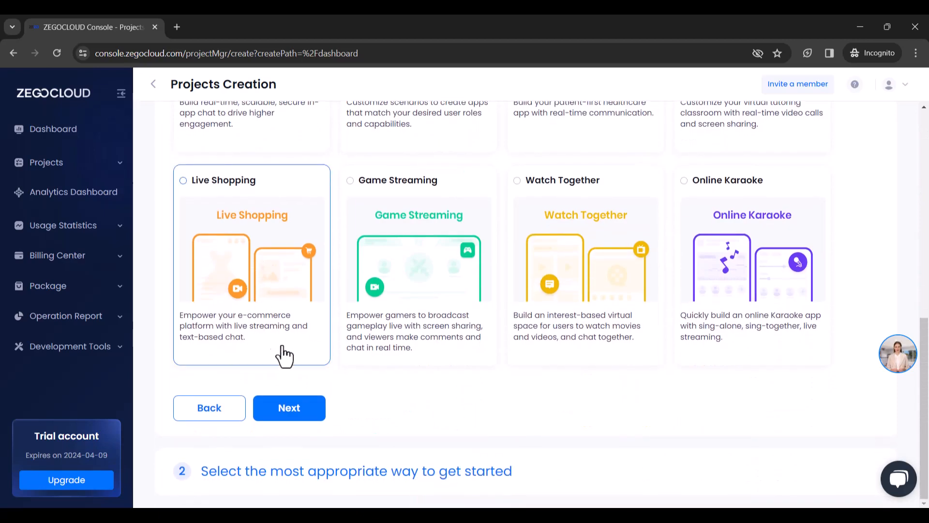
left_click(289, 408)
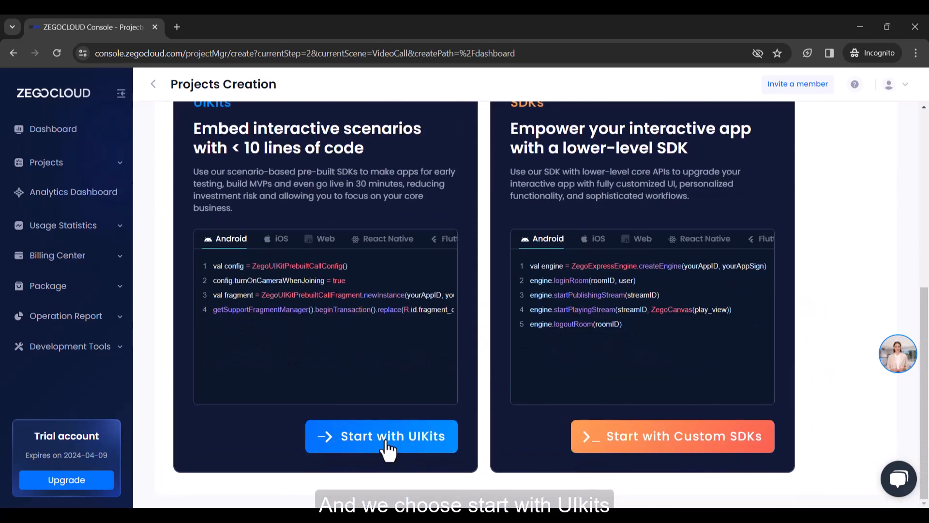
left_click(381, 436)
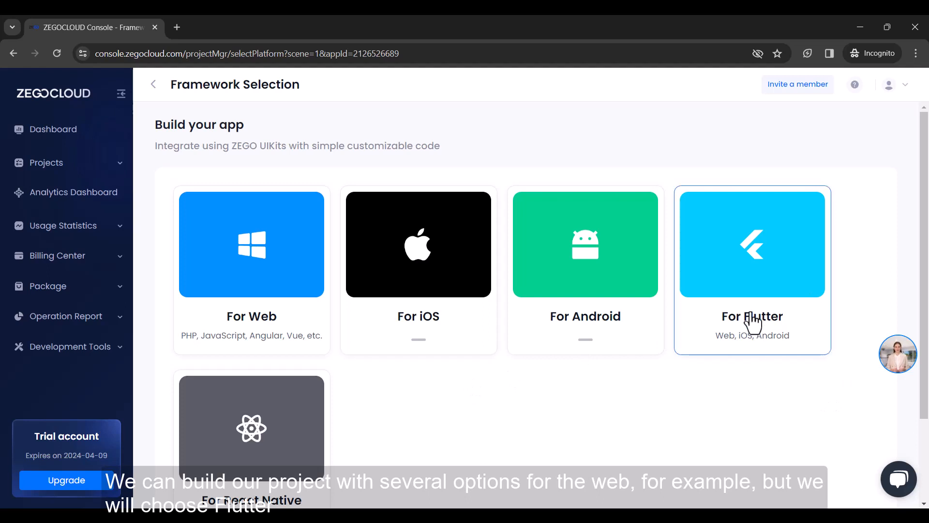
Choose Flutter, save the UI configuration, and open the Call Kit quick start docs.
left_click(752, 244)
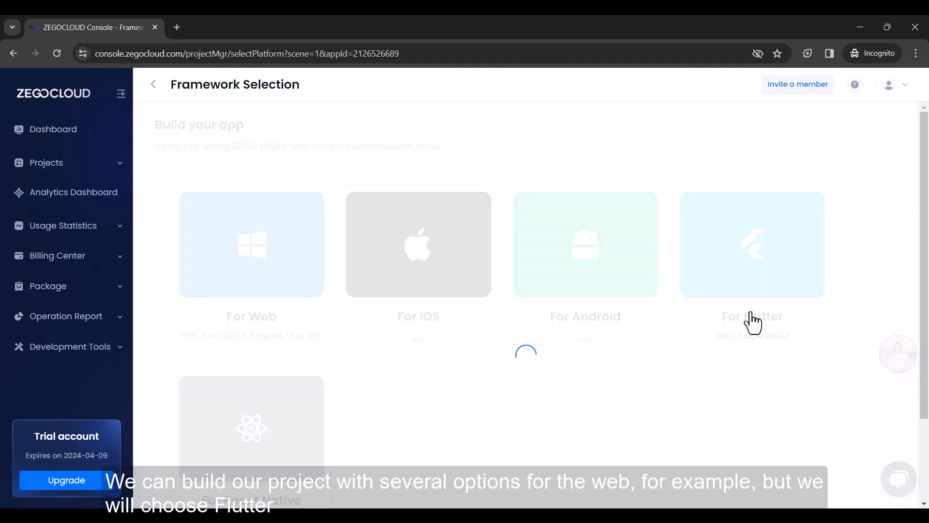
left_click(752, 244)
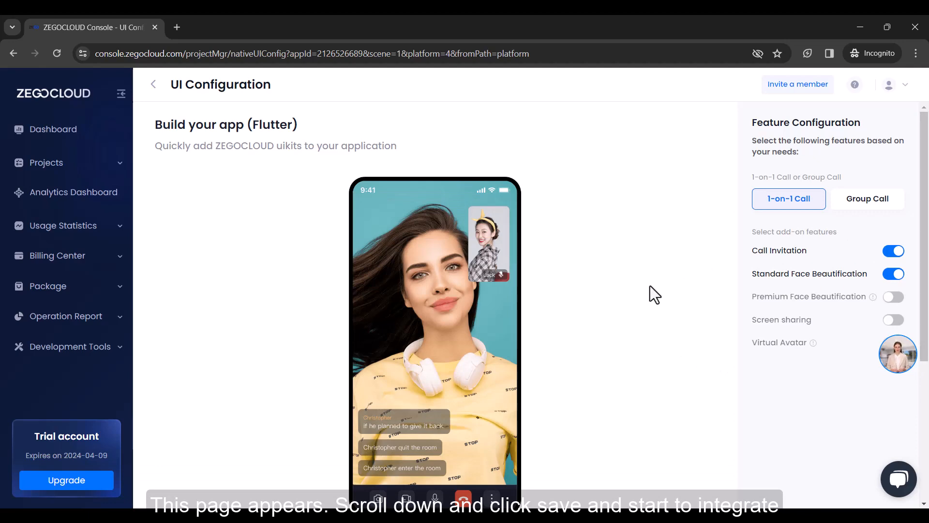
scroll("down", 3)
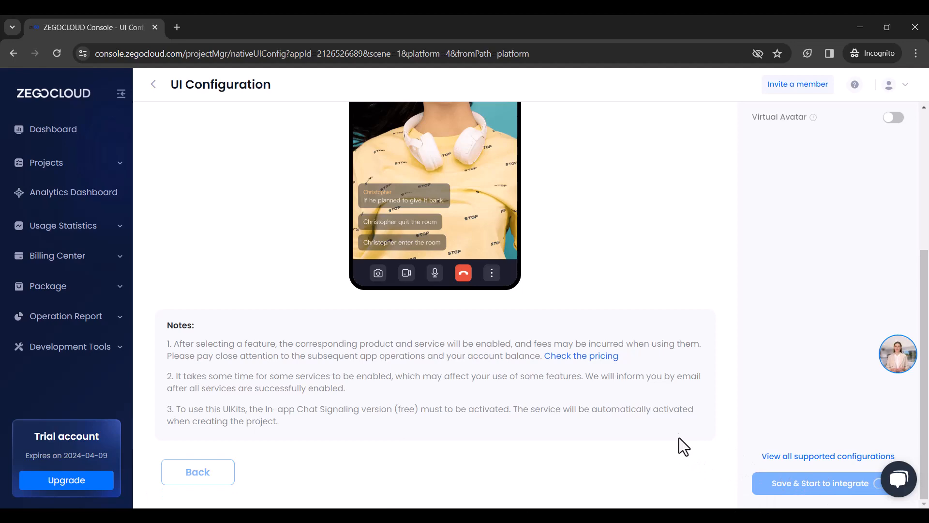
left_click(820, 483)
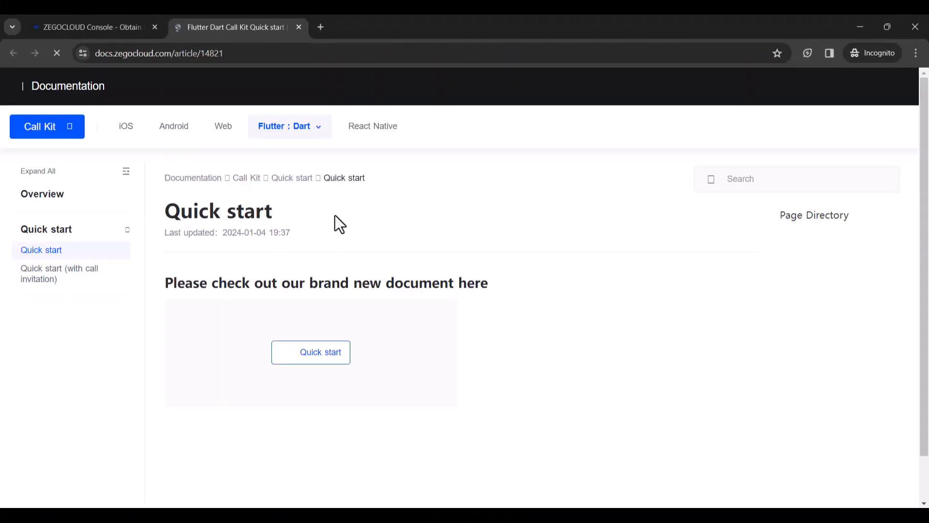
left_click(311, 352)
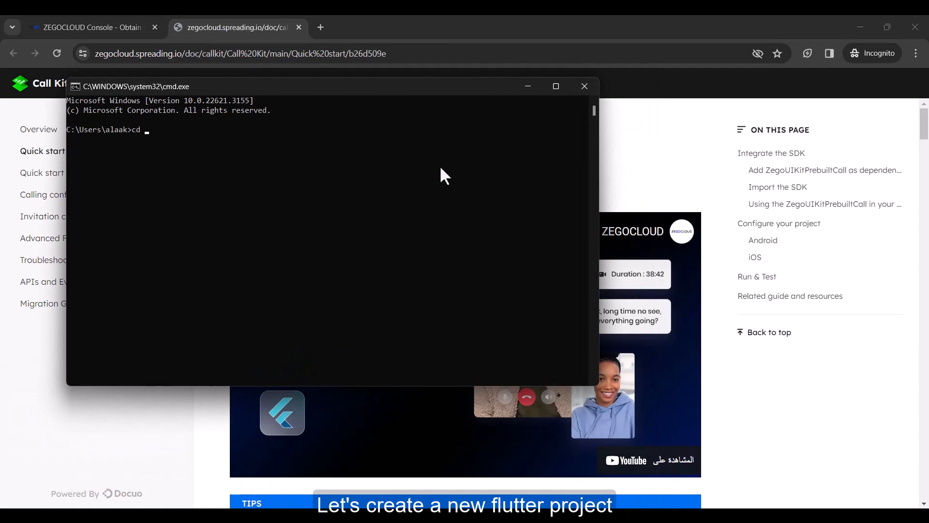
Create Flutter project zegocloudvideocall on the Desktop and open it in VS Code with 'code .'.
type("Desktop")
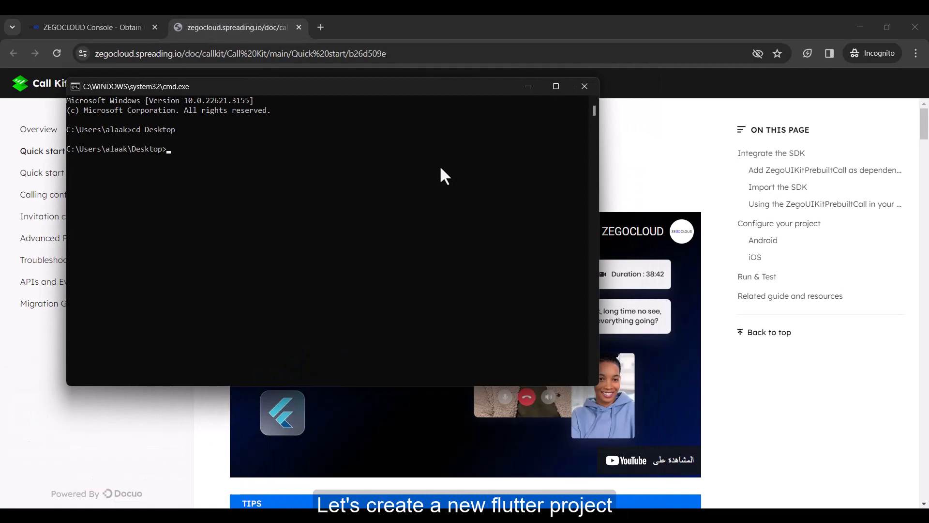
type("flutter create")
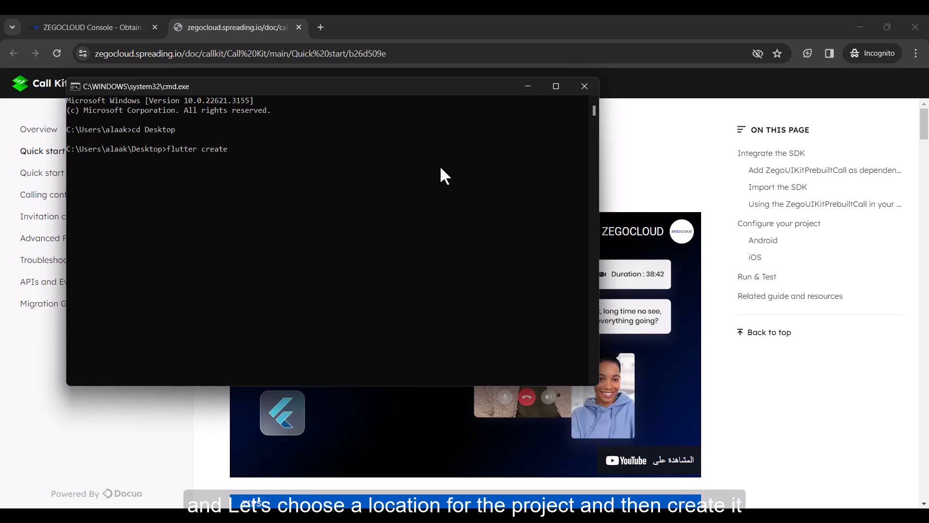
type("zegocloudvideocall")
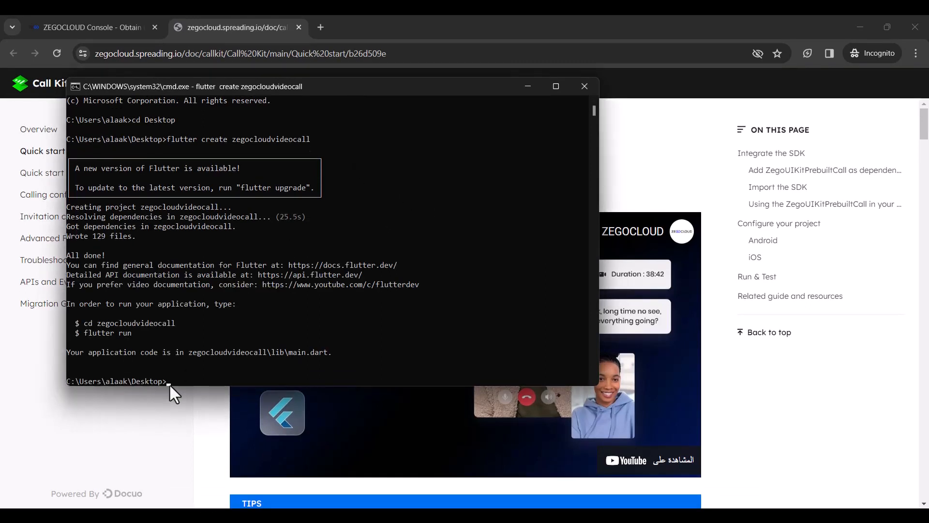
type("cd zegocloudvideocall")
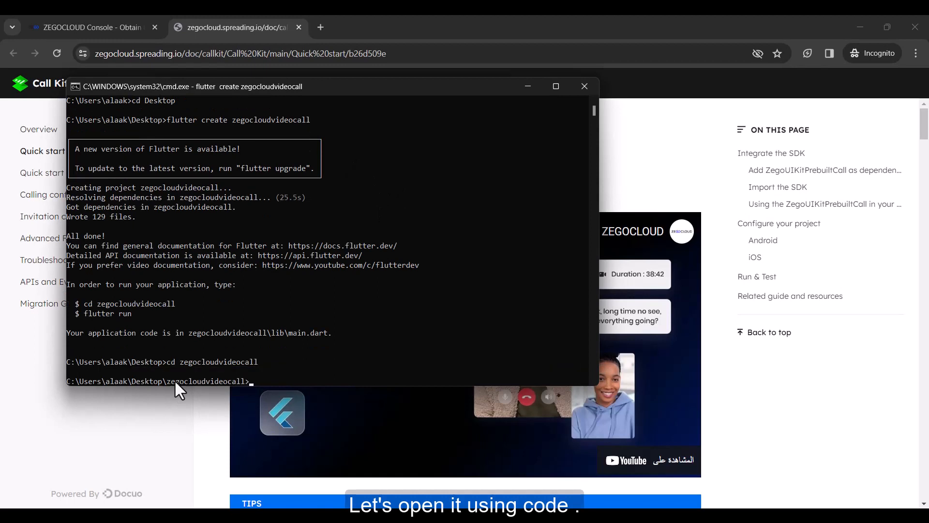
type("code")
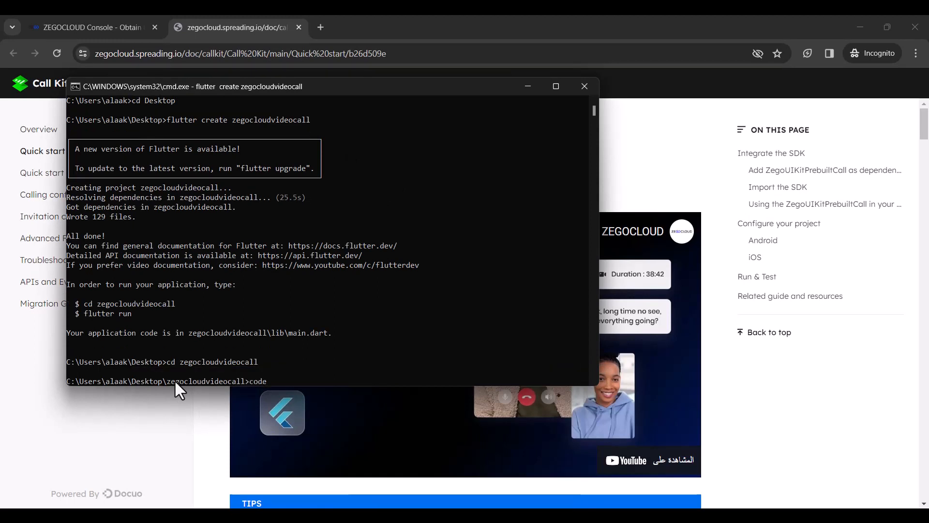
type(".")
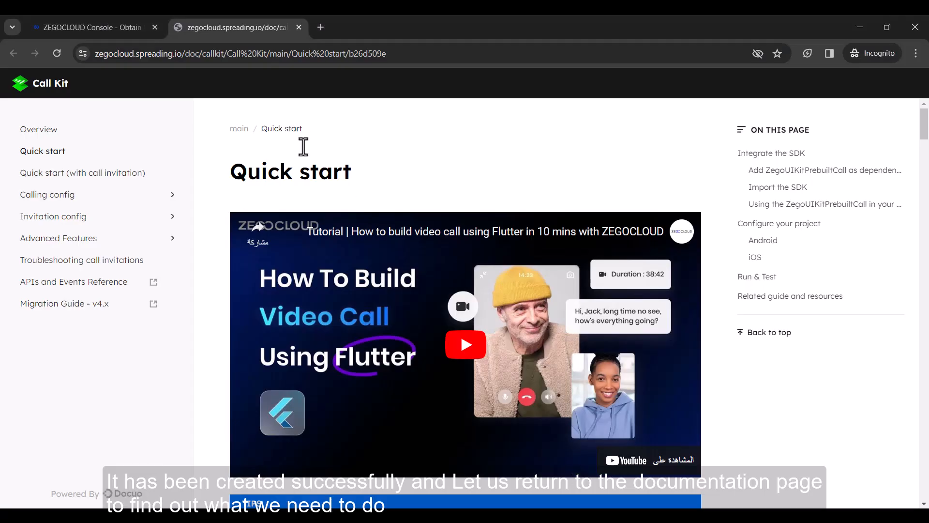
scroll("down", 3)
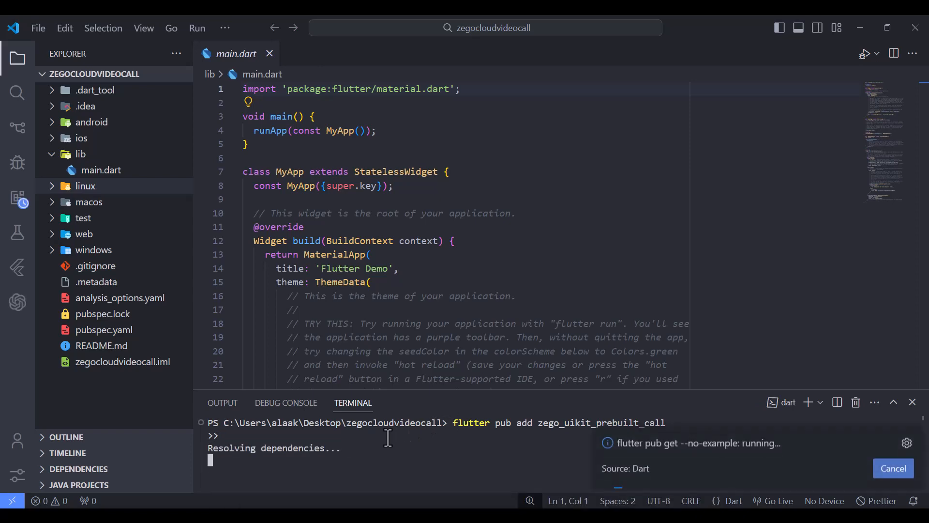
Run flutter pub add zego_uikit_prebuilt_call in the terminal until dependencies resolve.
left_click_drag(509, 394, 509, 323)
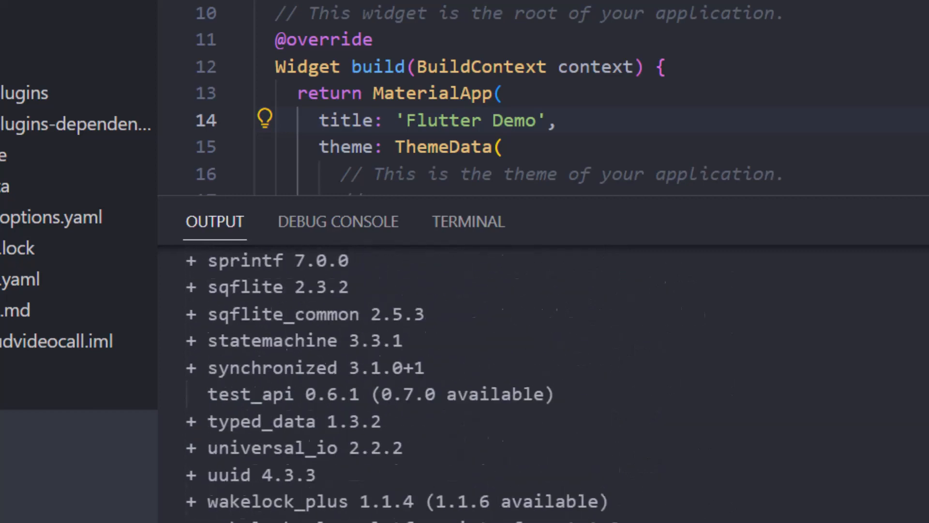
scroll("down", 3)
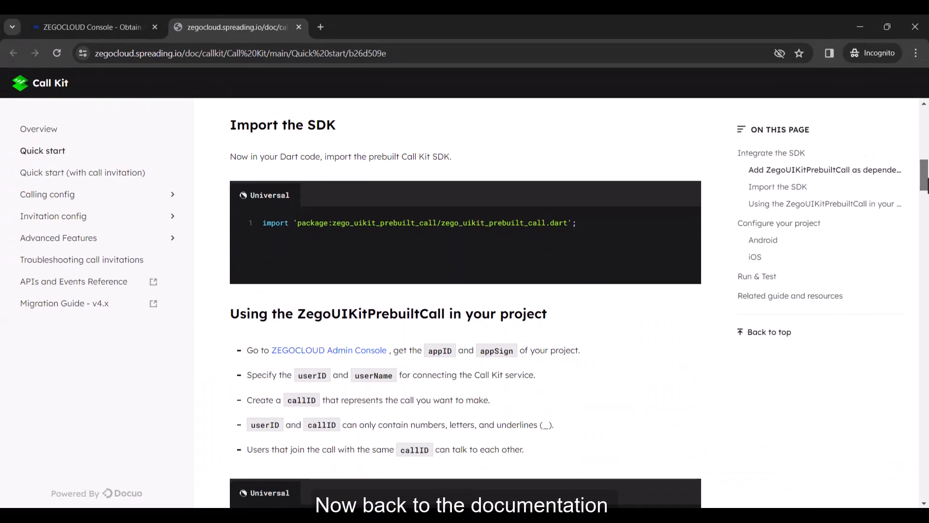
Scroll the docs to 'Using the ZegoUIKitPrebuiltCall' and copy the project's AppID from the console.
scroll("down", 3)
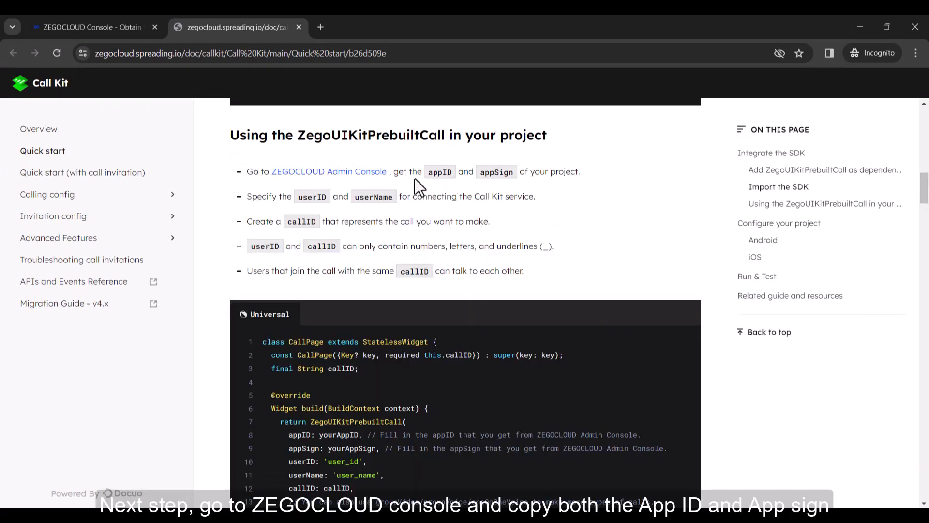
left_click(89, 27)
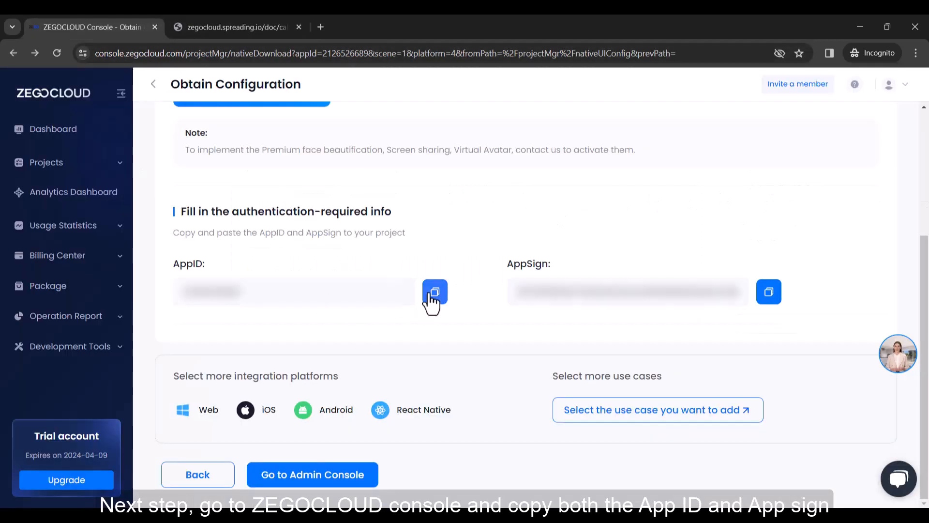
left_click(434, 291)
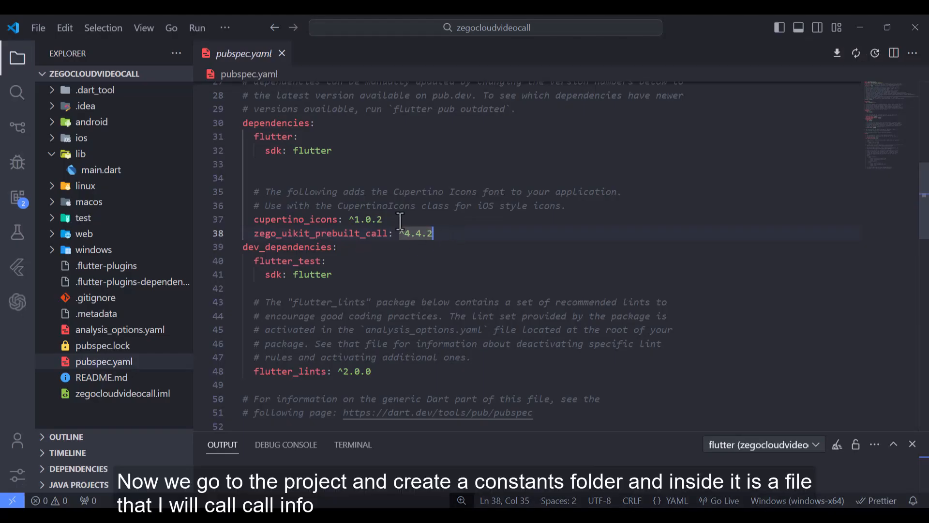
Create lib/constant/callInfo.dart with a CallInfo class holding static const appId and appSign.
left_click(80, 154)
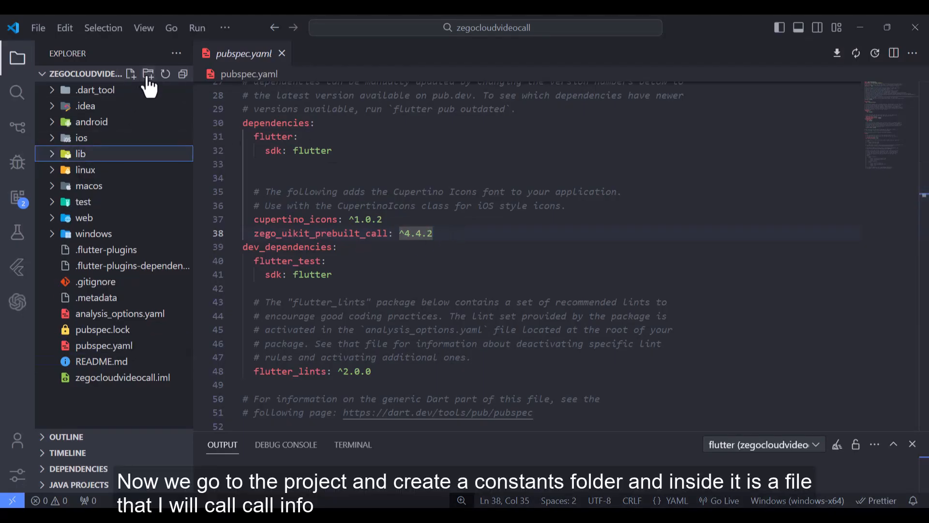
left_click(148, 74)
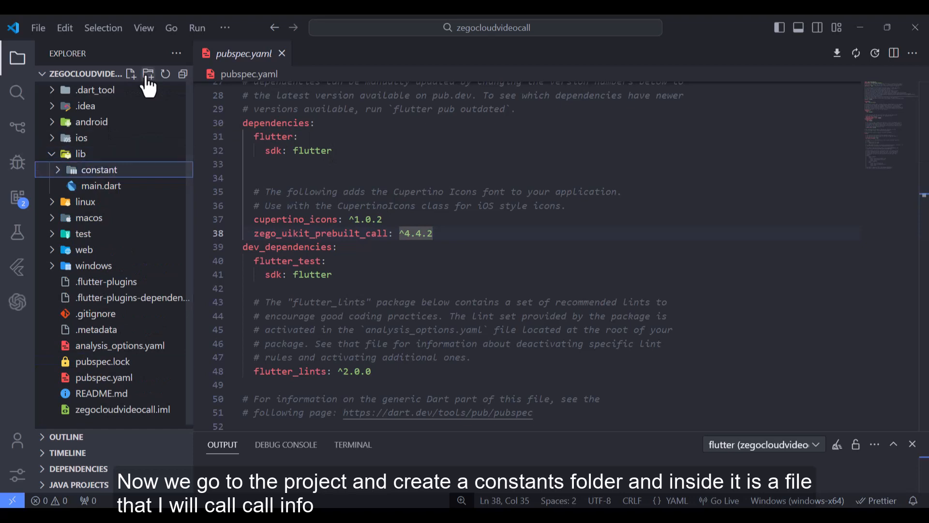
left_click(132, 73)
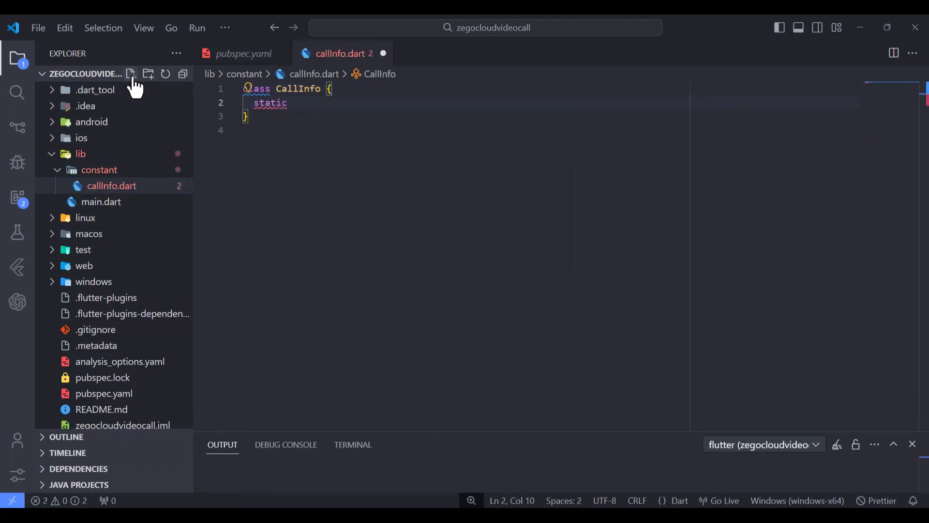
type("const appId=")
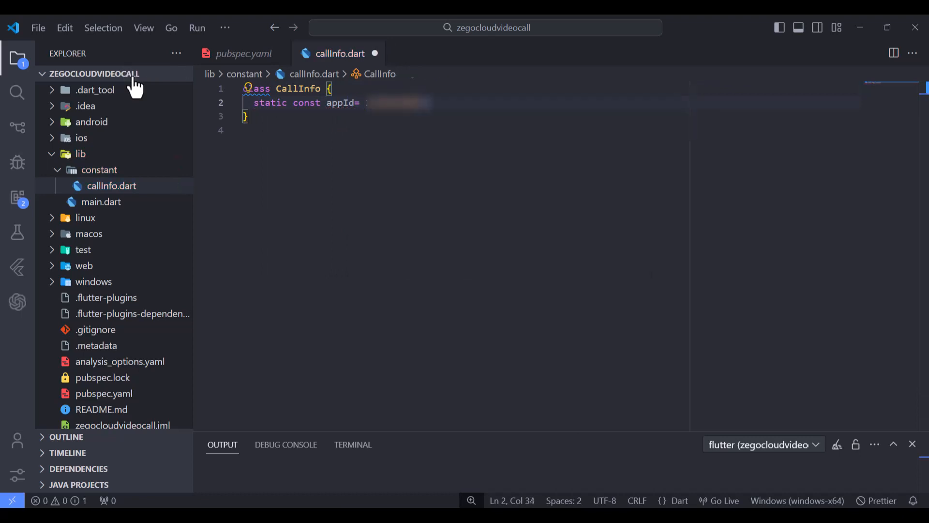
type("static const")
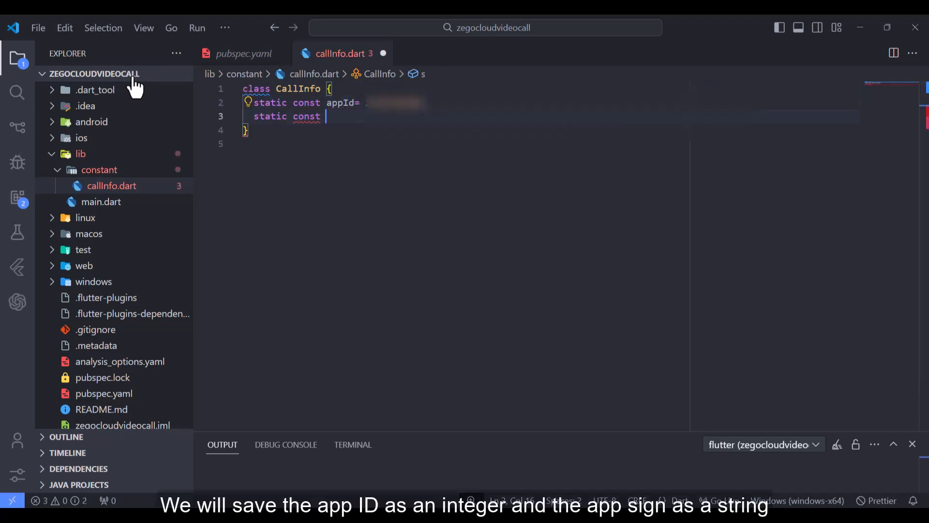
type("appsign")
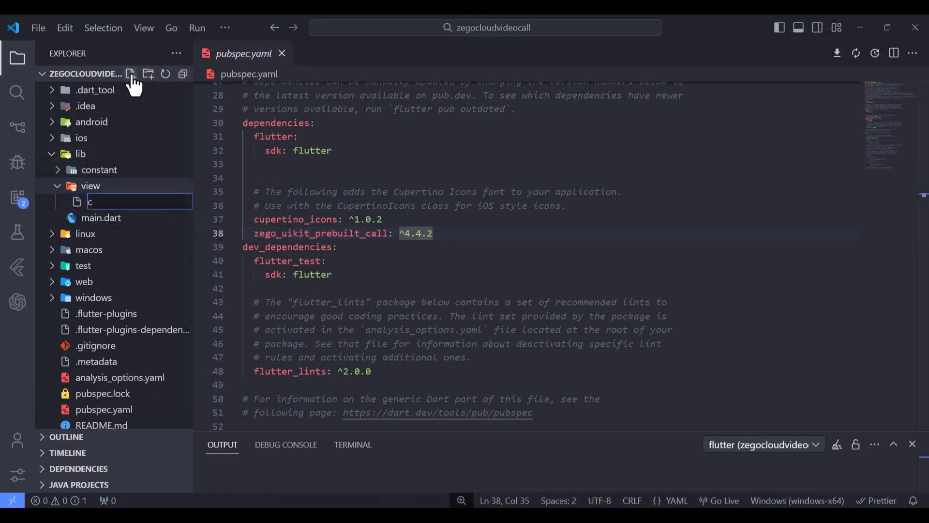
Create callPage.dart returning ZegoUIKitPrebuiltCall with CallInfo values, importing zego_uikit_prebuilt_call.
type("callPage.dart")
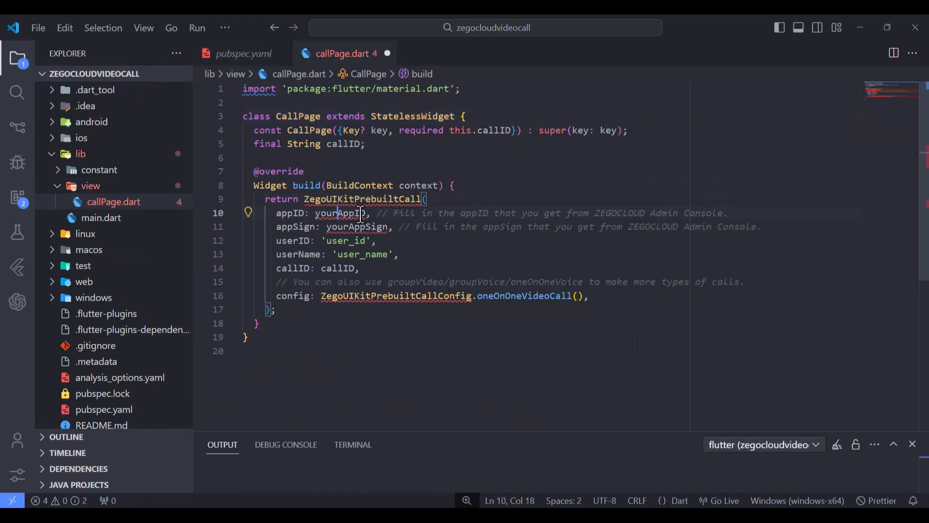
type("CallInfo.a")
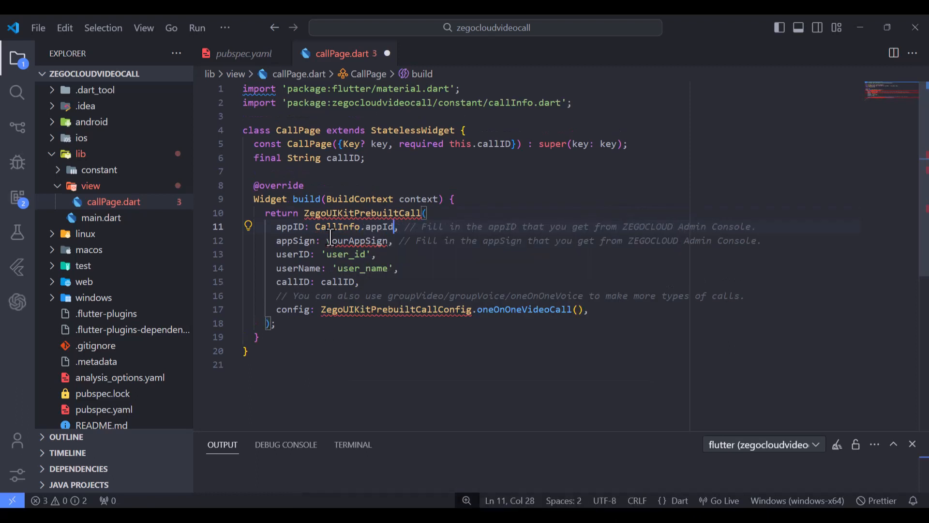
type("CallInfo.apps")
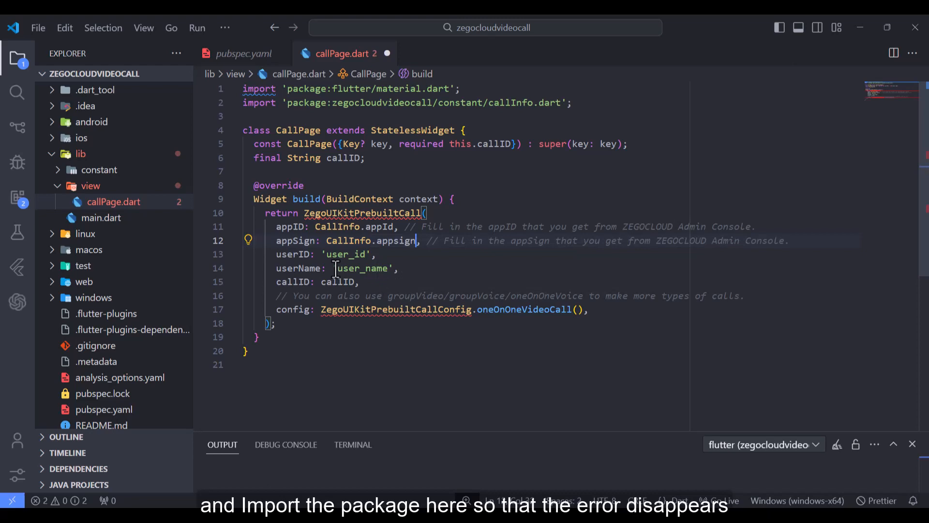
left_click(248, 226)
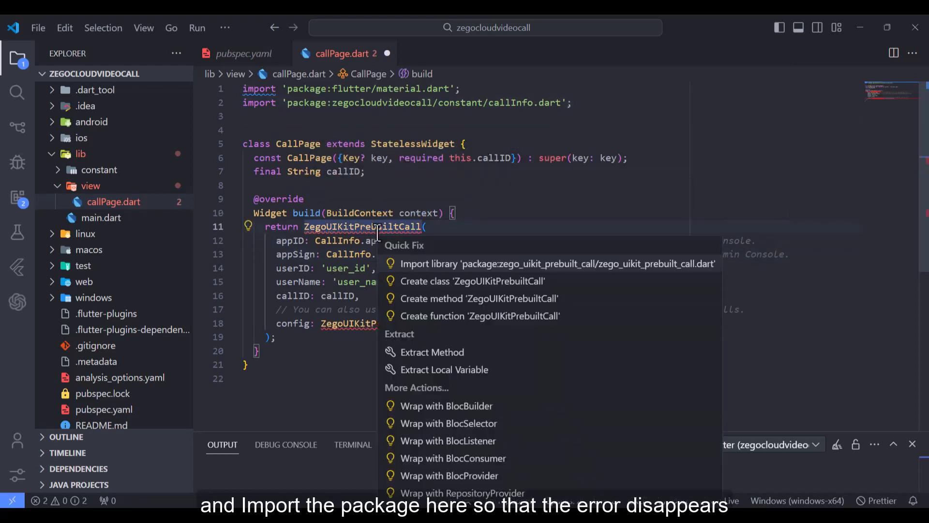
left_click(557, 263)
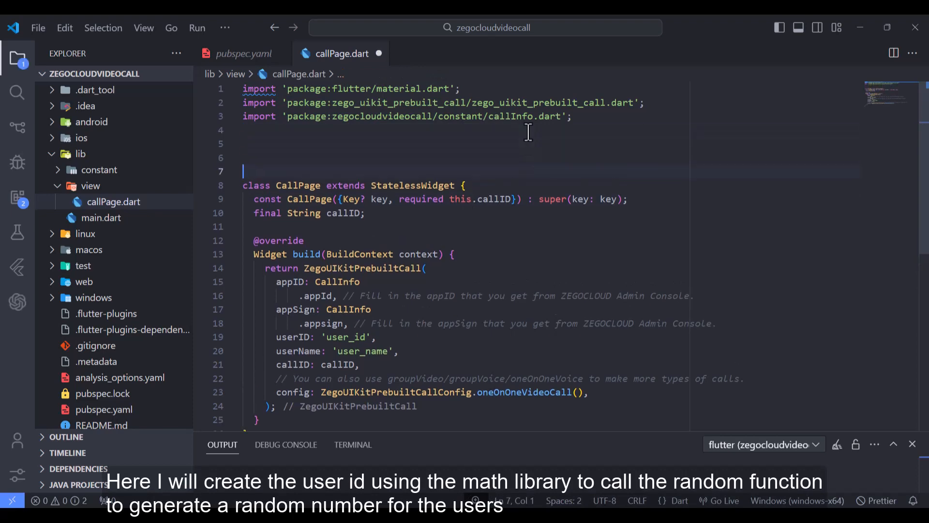
Add a random userId via Random().nextInt and pass it as userID string.
type("final userId= Random(")
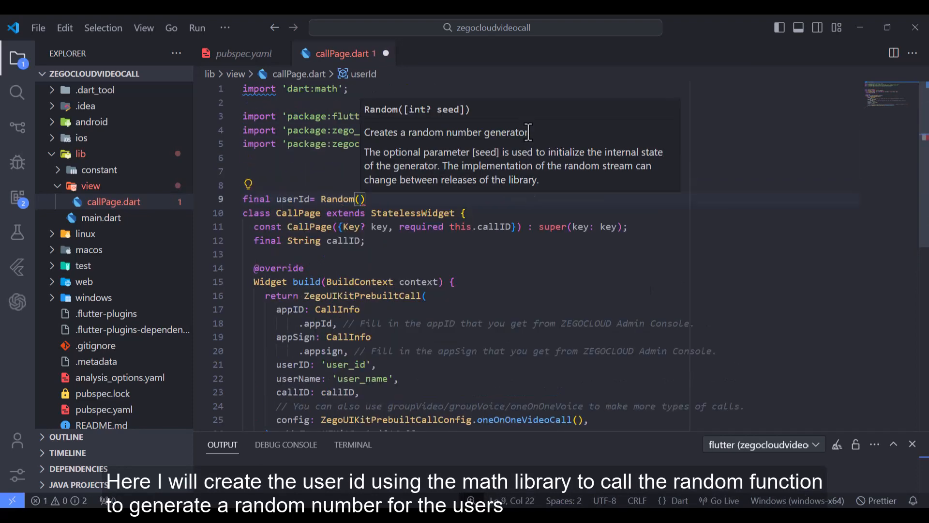
type(".nextInt(999)")
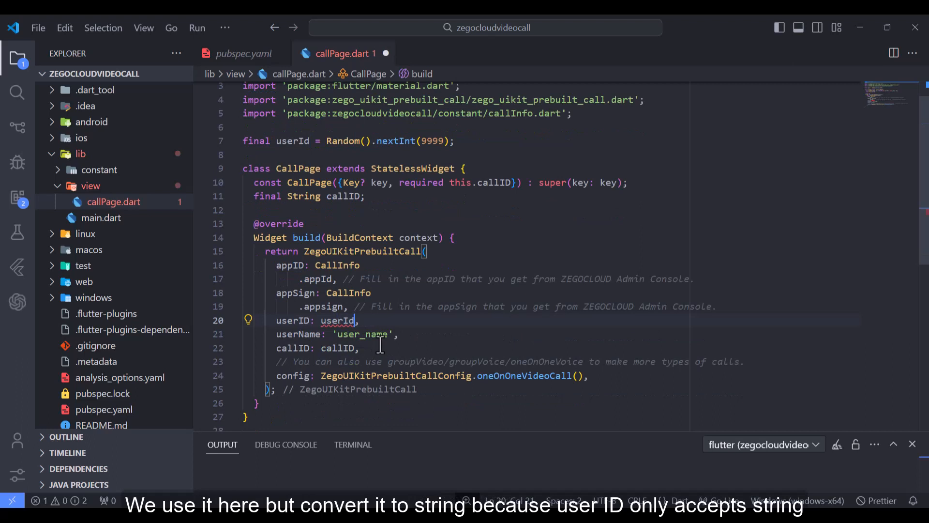
type(".toString()")
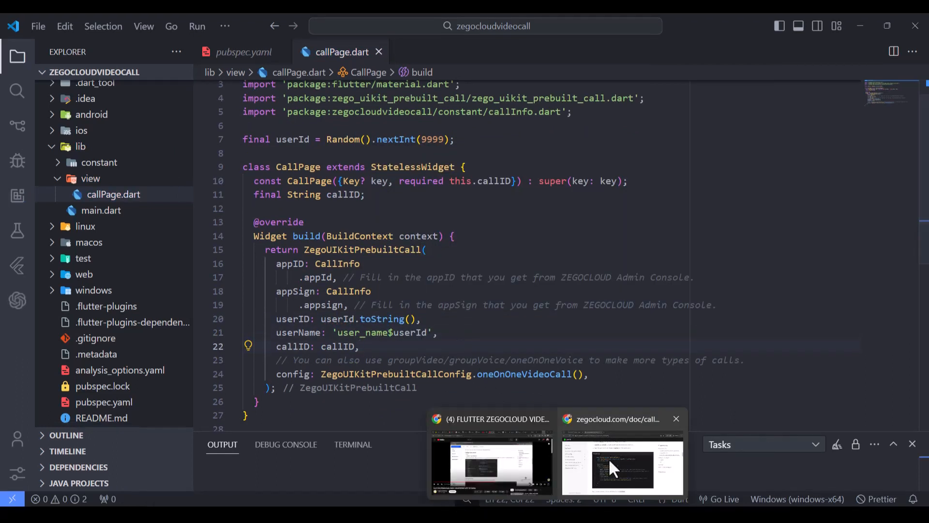
Check the docs' minSdkVersion 21 step, then open android/app/build.gradle and scroll to defaultConfig.
left_click(623, 465)
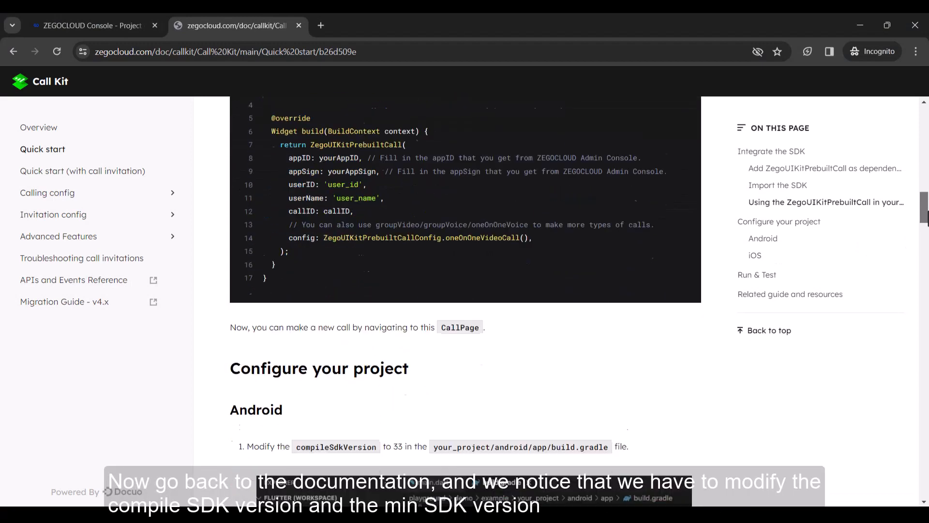
scroll("down", 3)
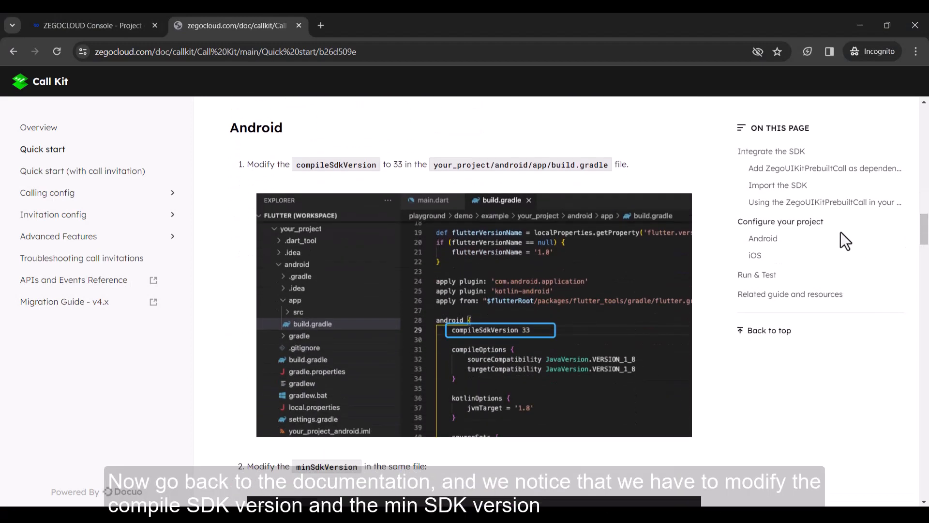
mouse_move(603, 180)
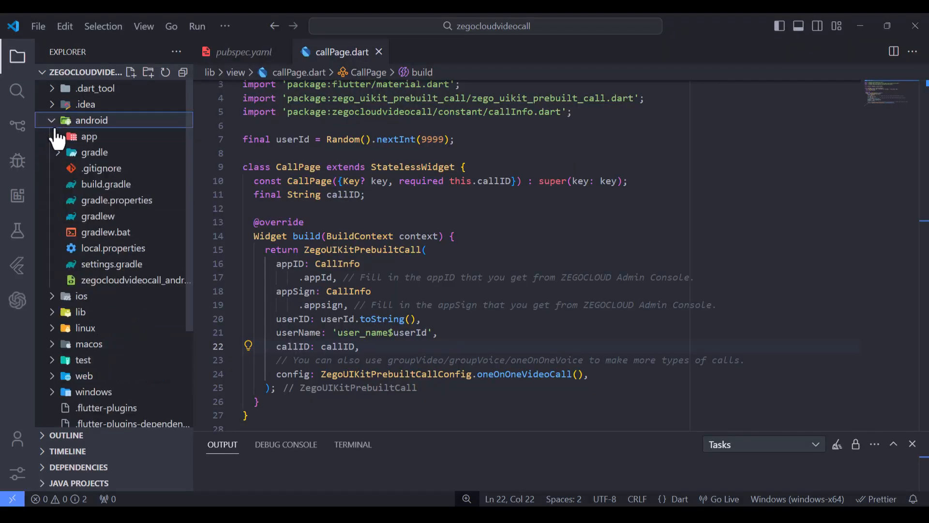
left_click(111, 168)
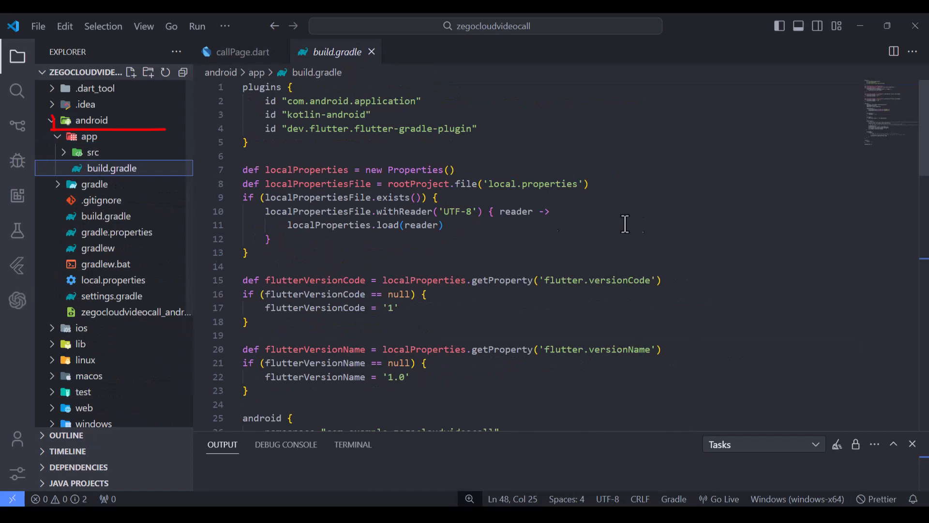
scroll("down", 3)
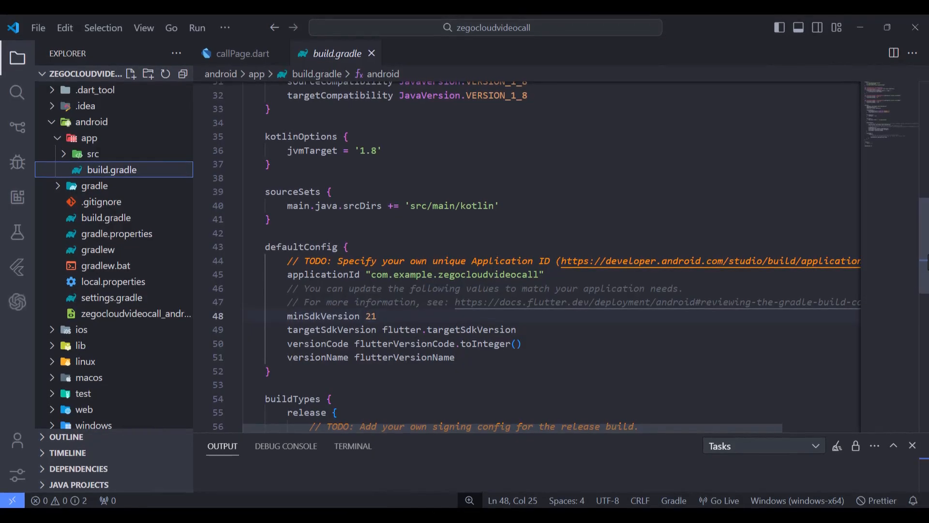
scroll("down", 3)
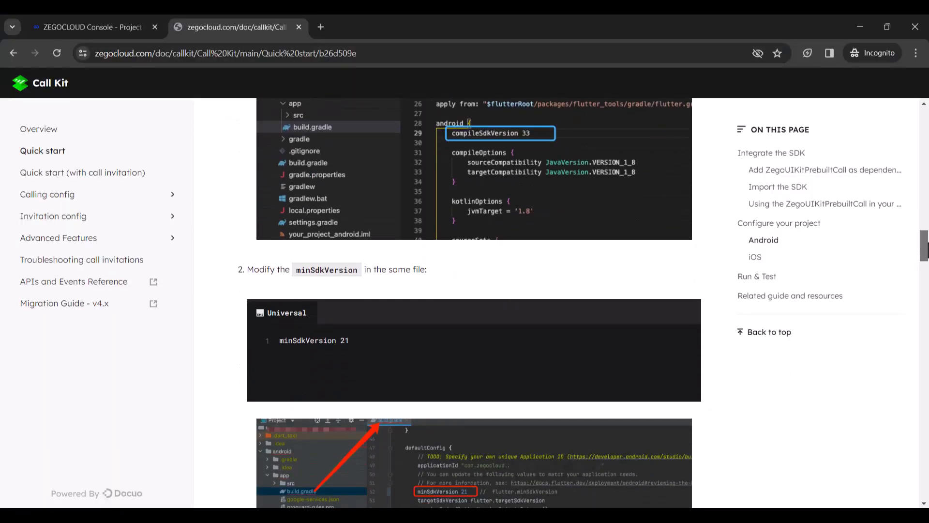
Following the Android docs, set ext.kotlin_version to '1.8.0' in android/build.gradle.
scroll("down", 3)
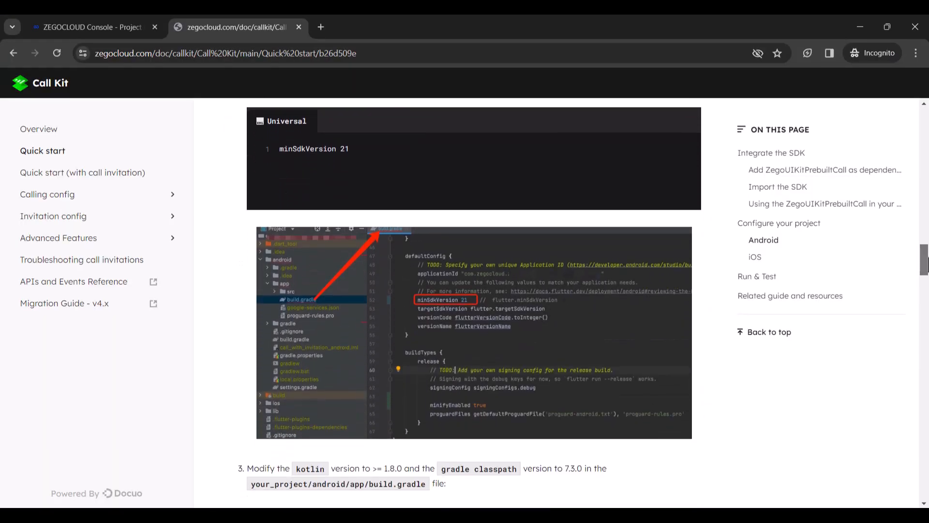
scroll("down", 3)
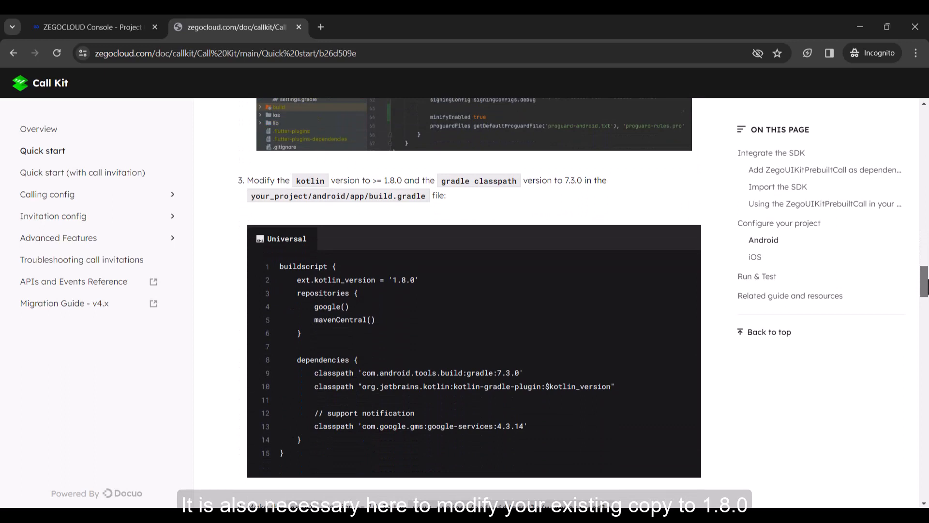
scroll("down", 3)
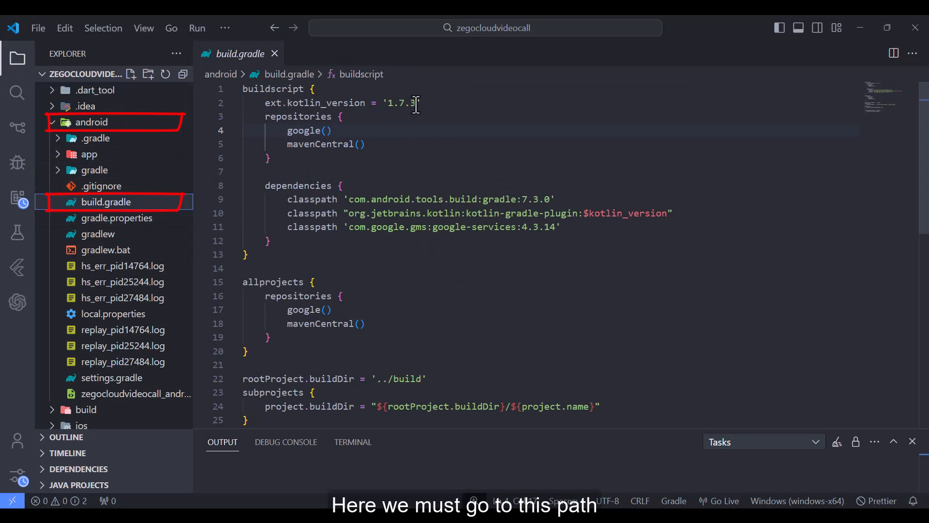
type("1.8.0")
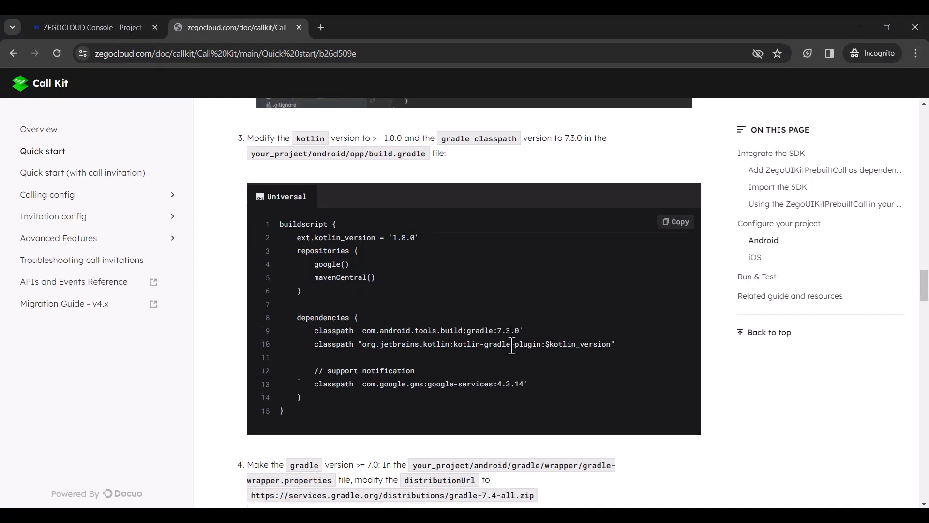
scroll("down", 3)
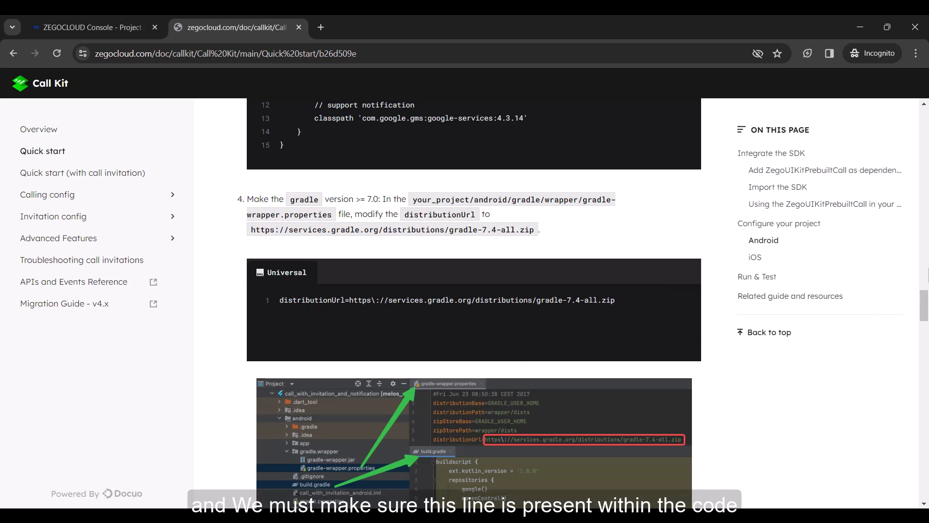
mouse_move(744, 330)
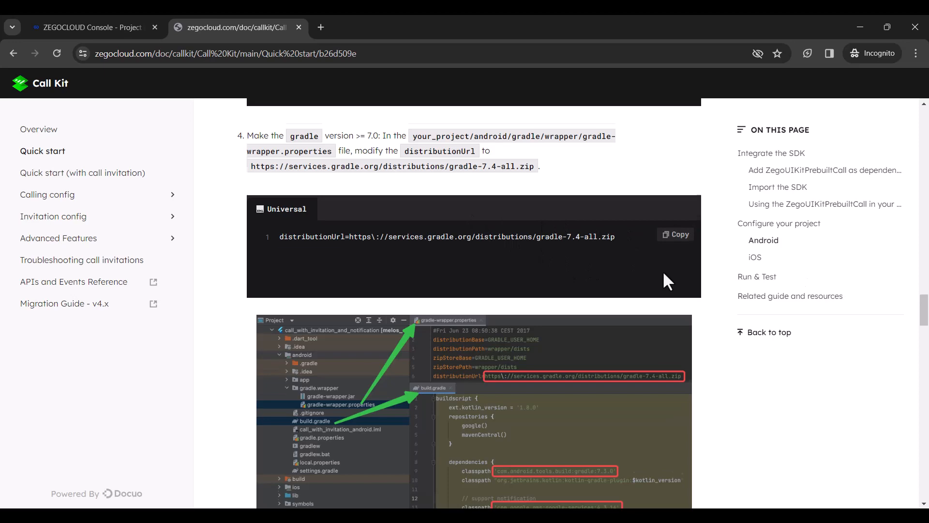
scroll("down", 3)
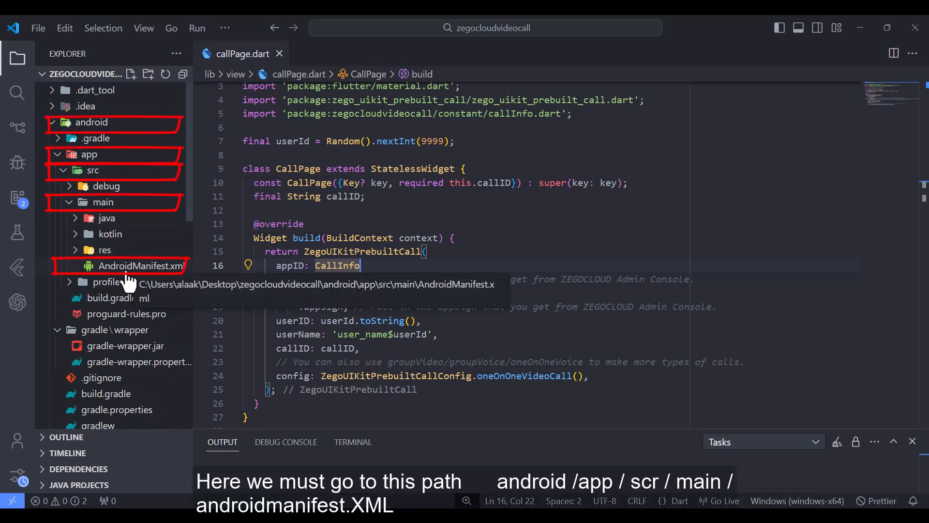
Add uses-permission entries such as ACCESS_WIFI_STATE to AndroidManifest.xml.
double_click(140, 265)
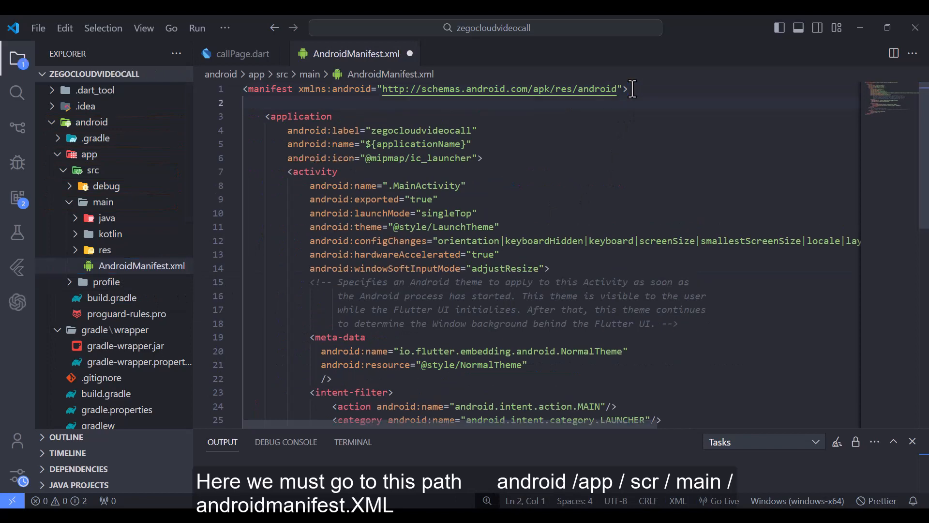
type("<uses-permission android:name=\"android.permission.ACCESS_WIFI_STATE\" />")
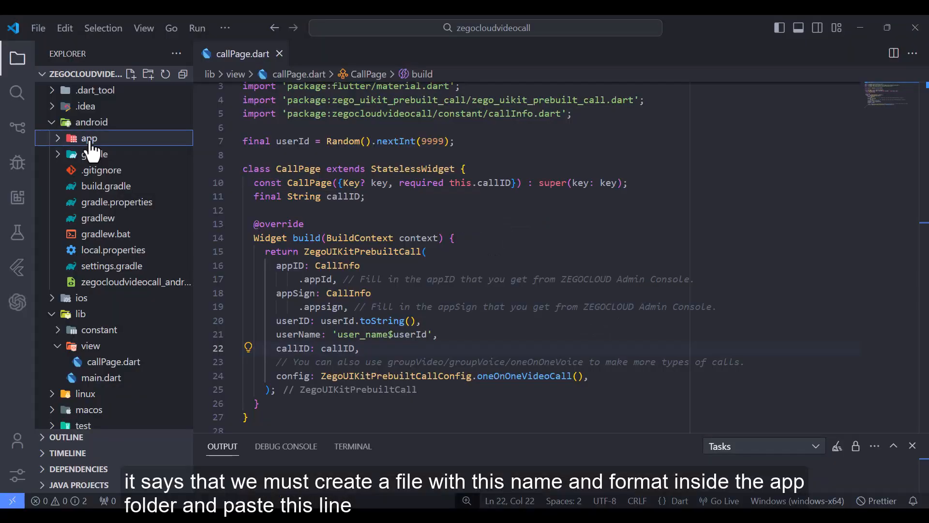
left_click(88, 138)
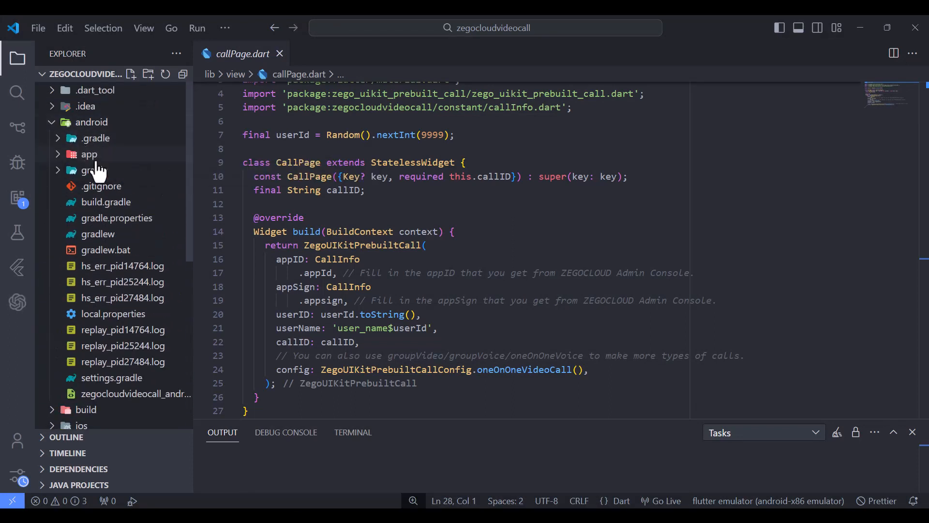
Add proguardFiles getDefaultProguardFile('proguard-android.txt'), 'proguard-rules.pro' to the release build type.
left_click(88, 154)
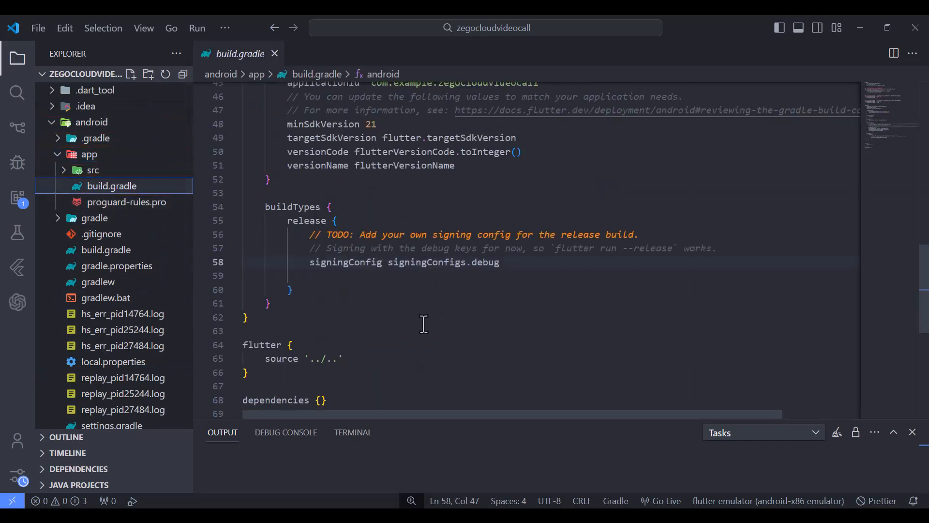
type("proguardFiles getDefaultProguardFile('proguard-android.txt'), 'proguard-rules.pro'")
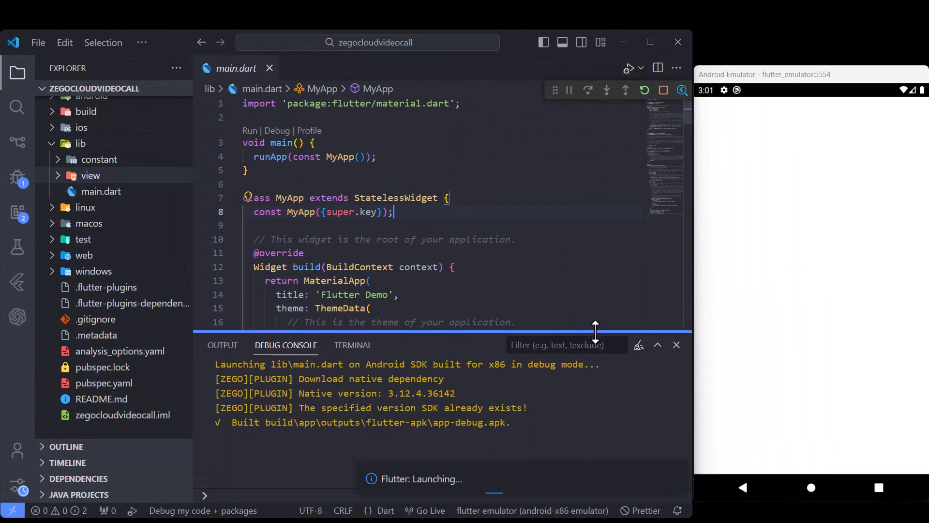
mouse_move(591, 262)
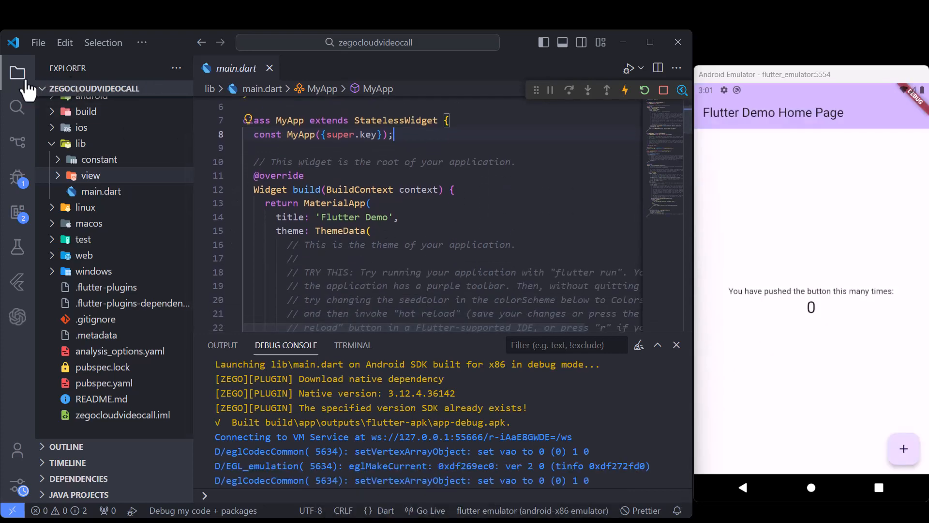
Hide the Explorer sidebar once the demo app is running on the emulator.
left_click(17, 72)
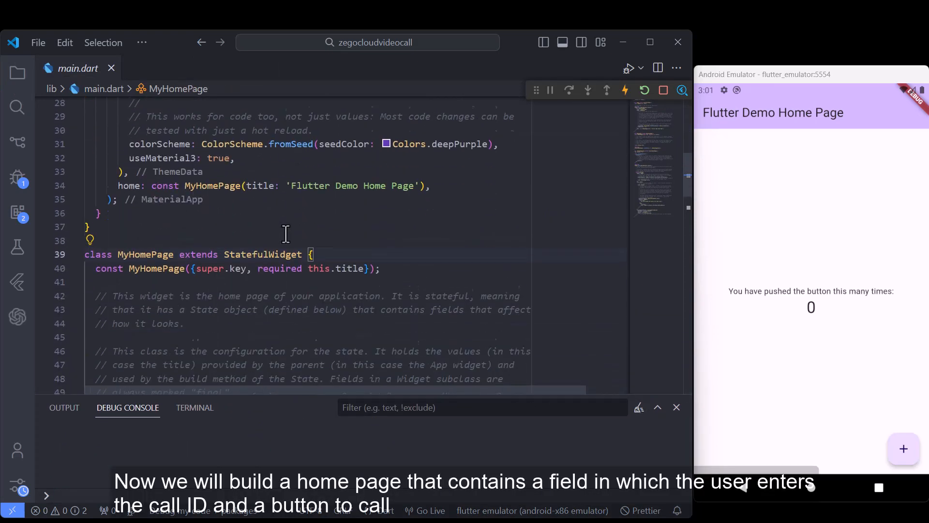
Strip the MyHomePage demo code, set home to HomePage, and add debugShowCheckedModeBanner: false.
scroll("down", 3)
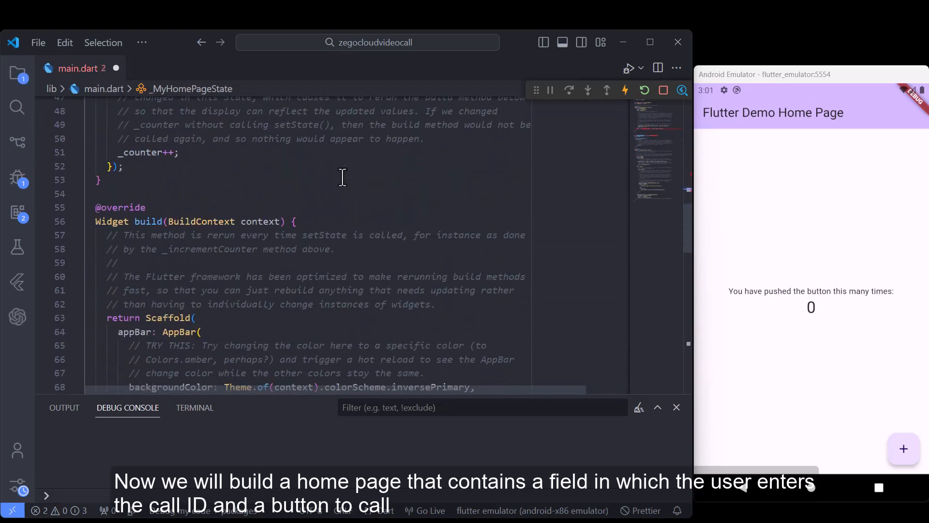
scroll("down", 3)
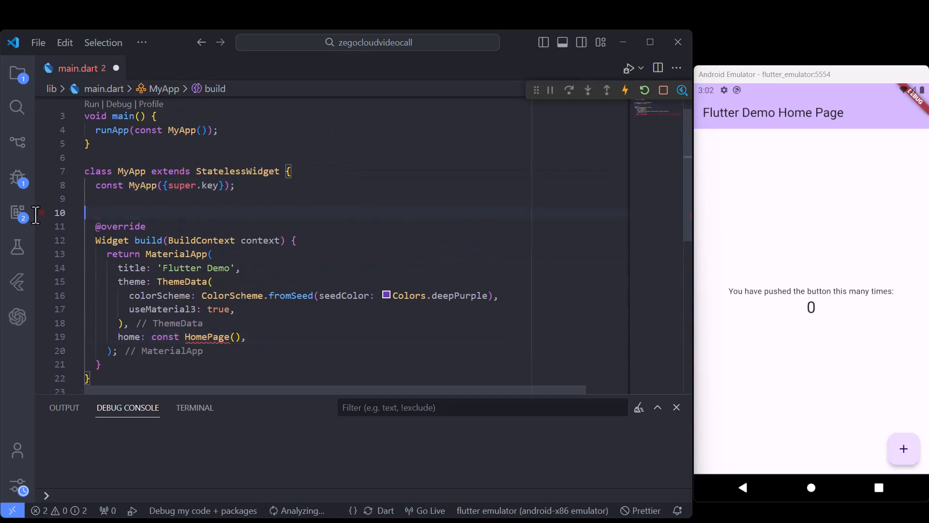
type("debugShowCheckedModeBanner: fa,")
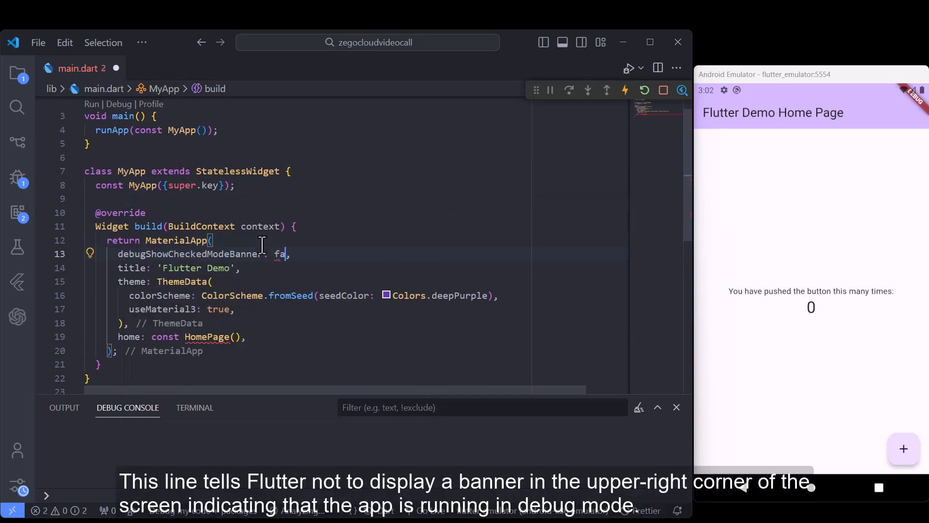
type("lse")
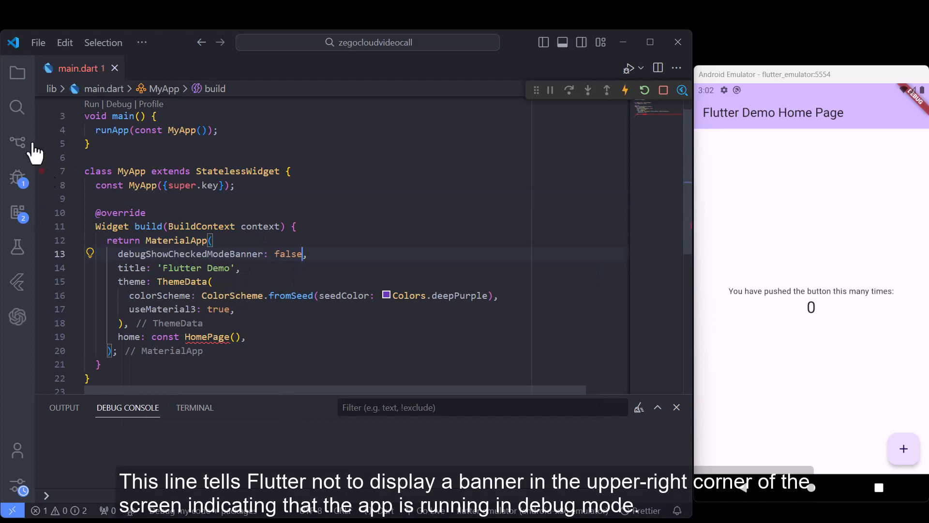
Create homePage.dart with a stateful HomePage skeleton and the material.dart import.
left_click(18, 73)
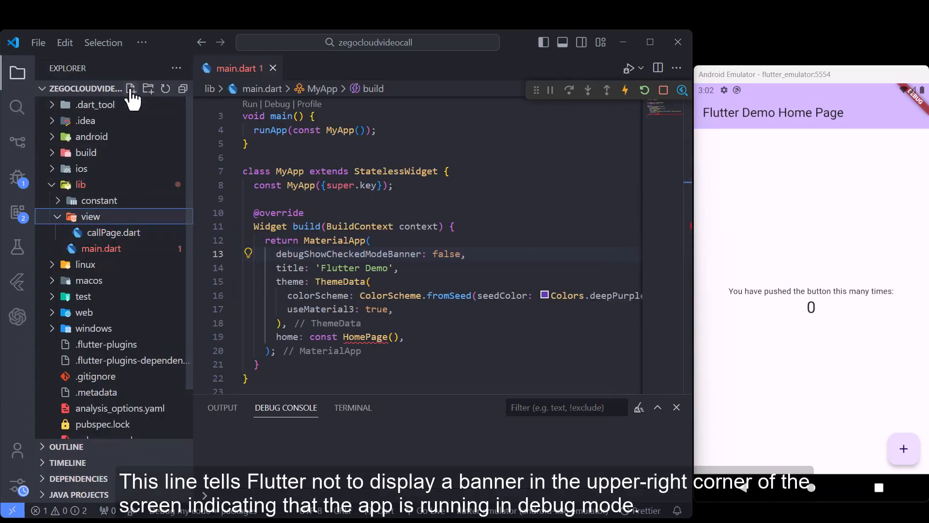
left_click(132, 88)
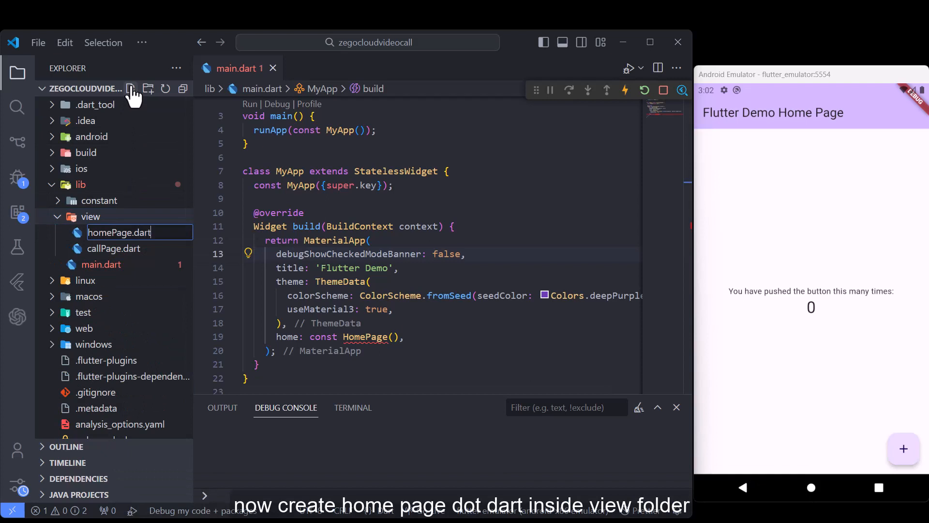
type("fs")
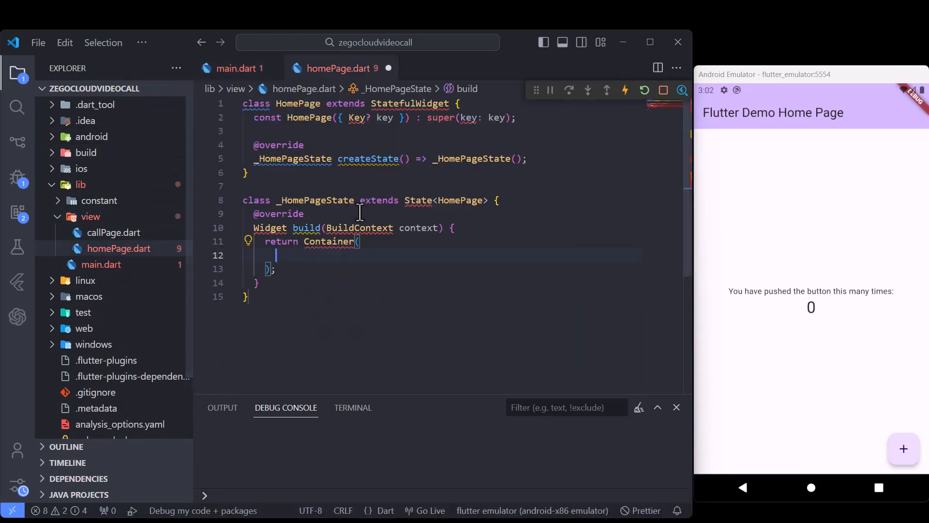
type("import 'package:flutter/material.dart';")
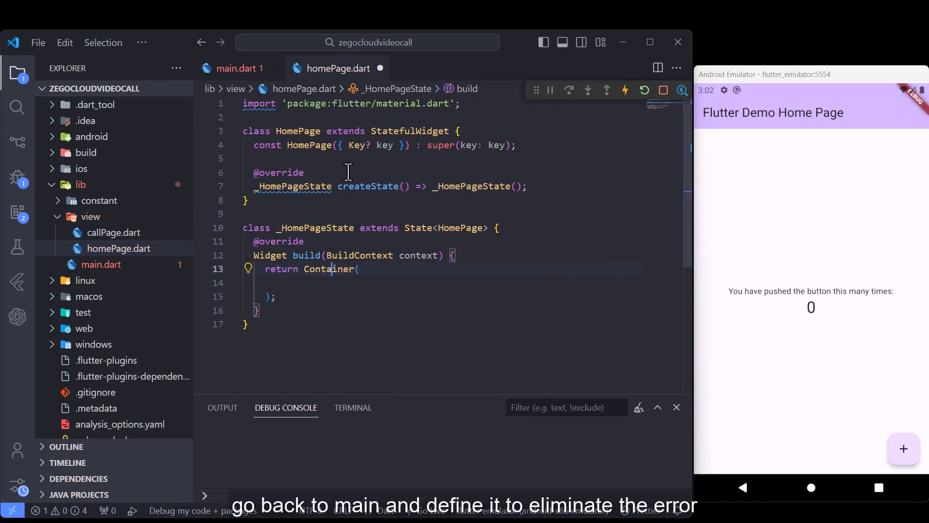
left_click(237, 68)
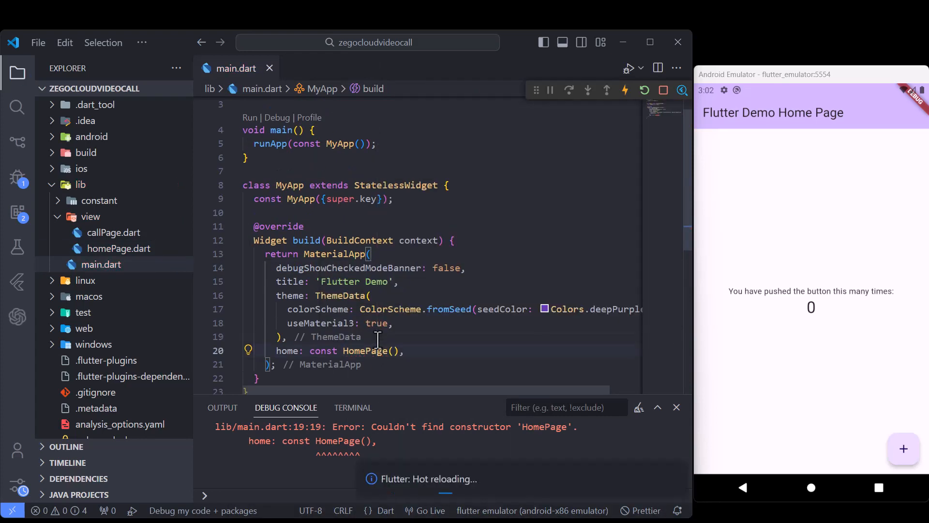
left_click(113, 233)
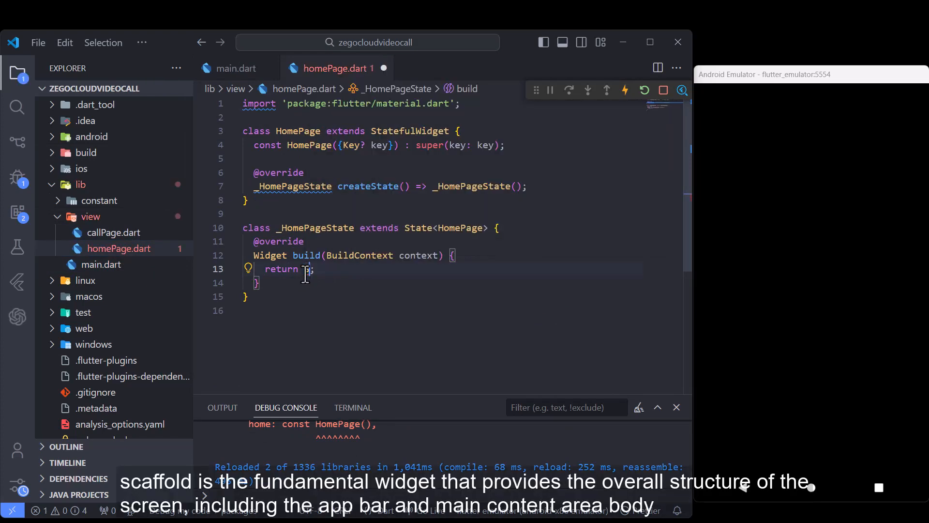
Return a Scaffold whose body is a Center holding a Column with MainAxisAlignment.center.
type("Scaffold()")
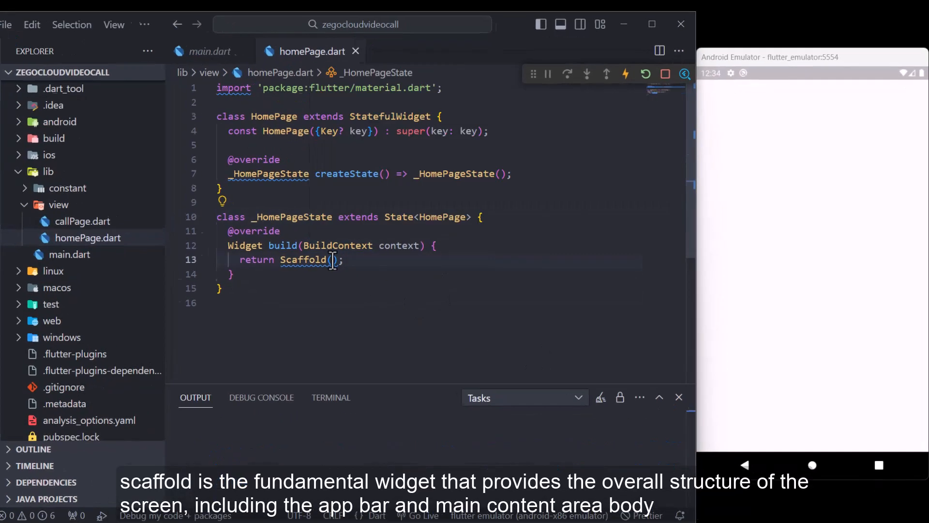
type("body: ,")
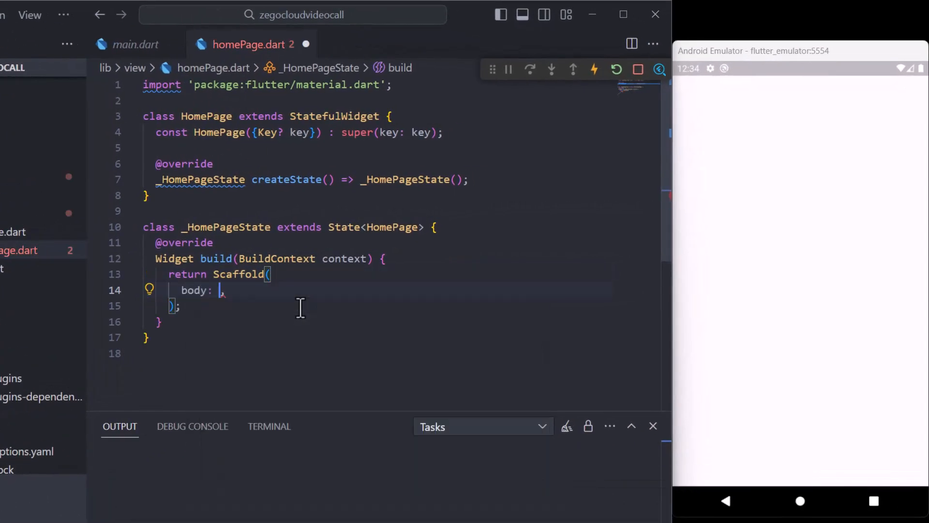
type("Cet")
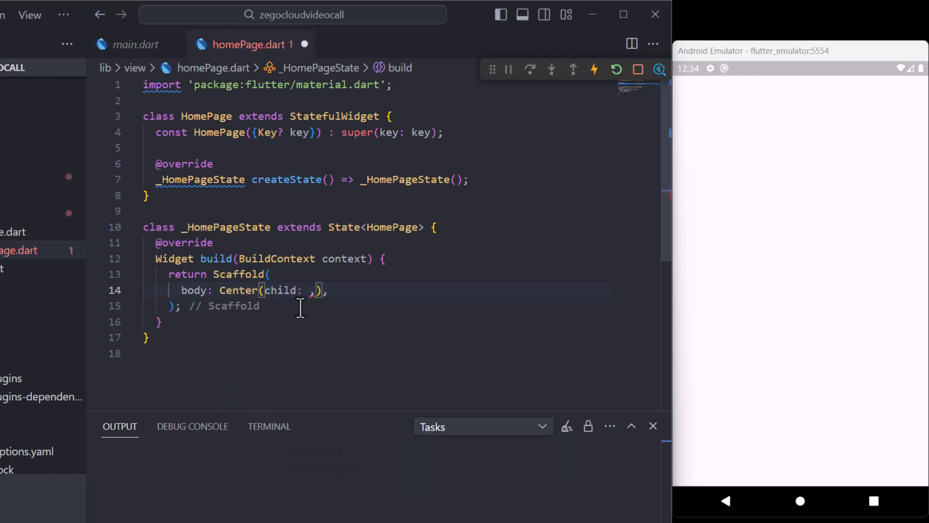
type("Column()")
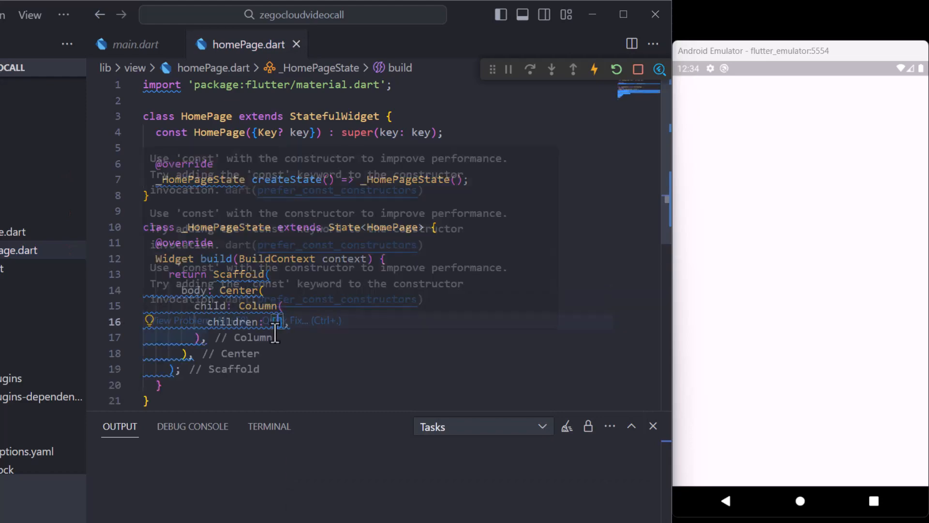
type("TextFormField(")
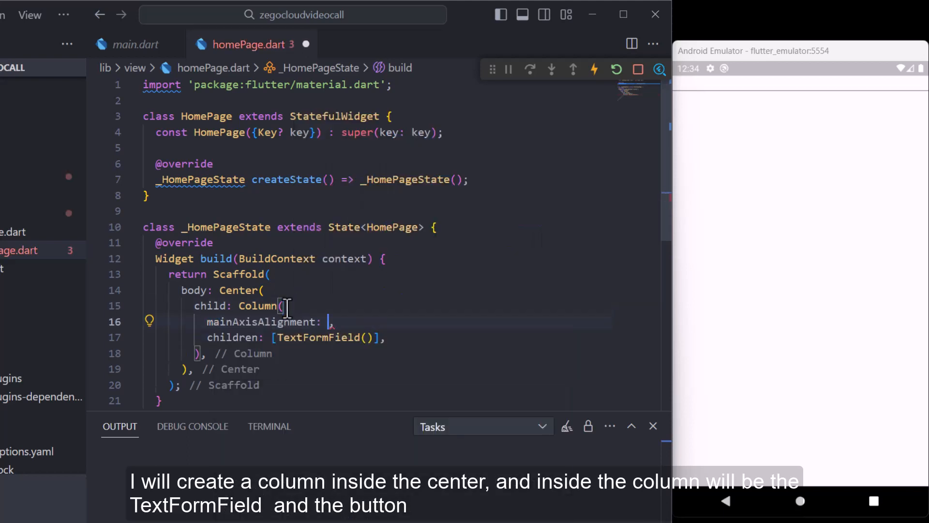
type("MainAxisAlignment.center")
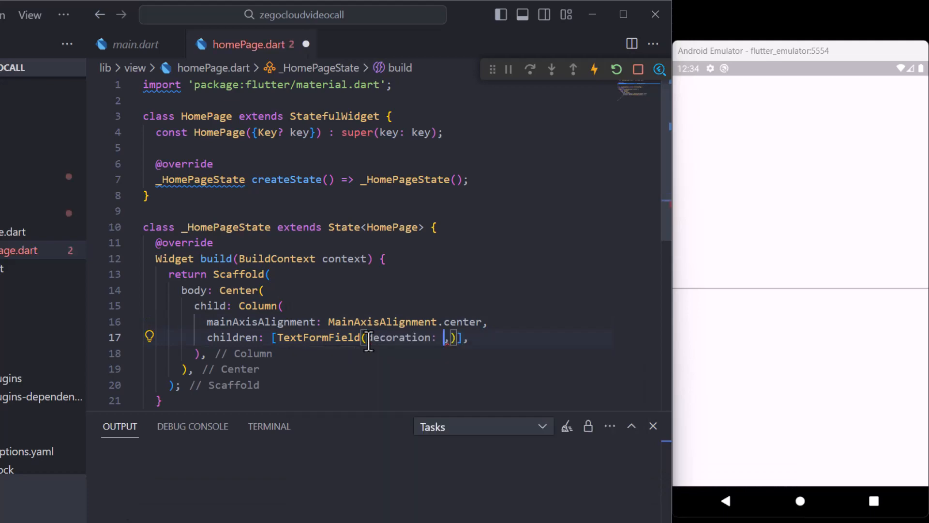
Add a Call ID TextFormField with an 'Enter Call ID' hint and a 15-high SizedBox.
type("InputDecoration()")
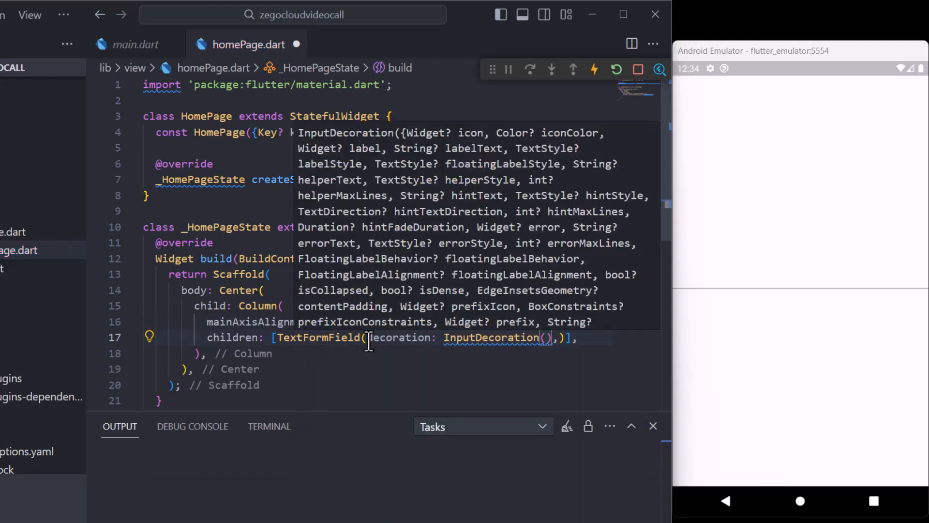
type("labelText: \"Call ID")
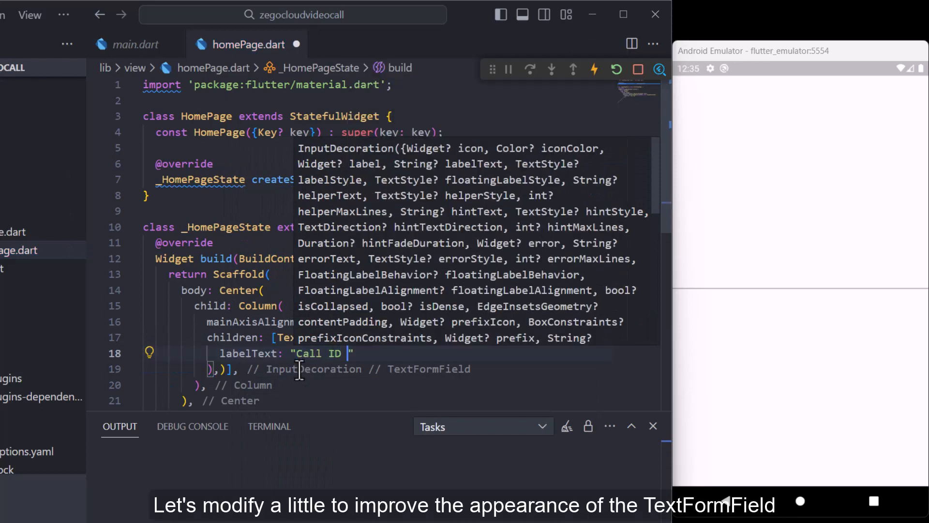
type("hintText: \"")
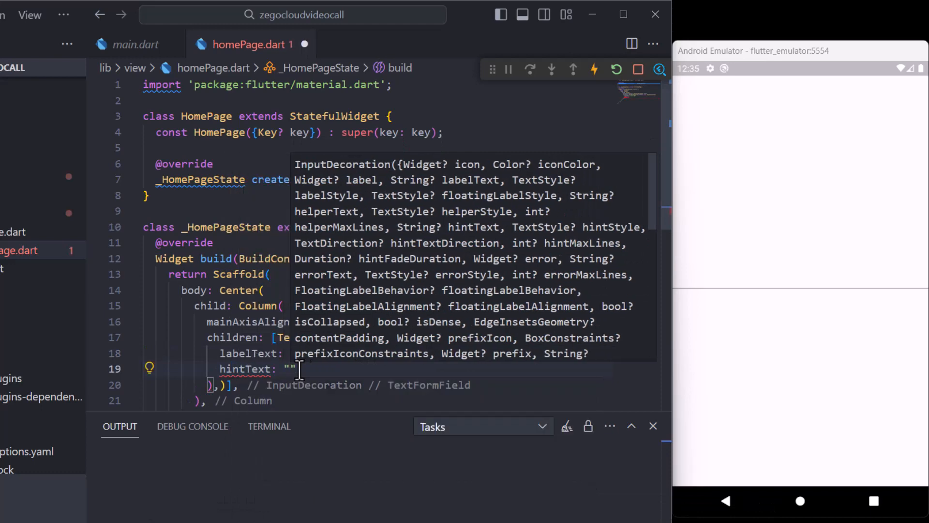
type("Enter Call ID")
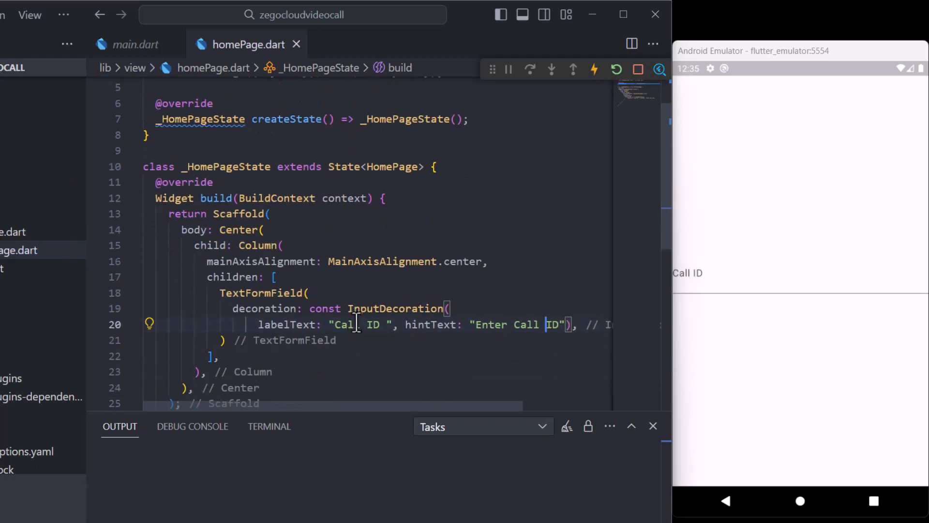
type("sizb")
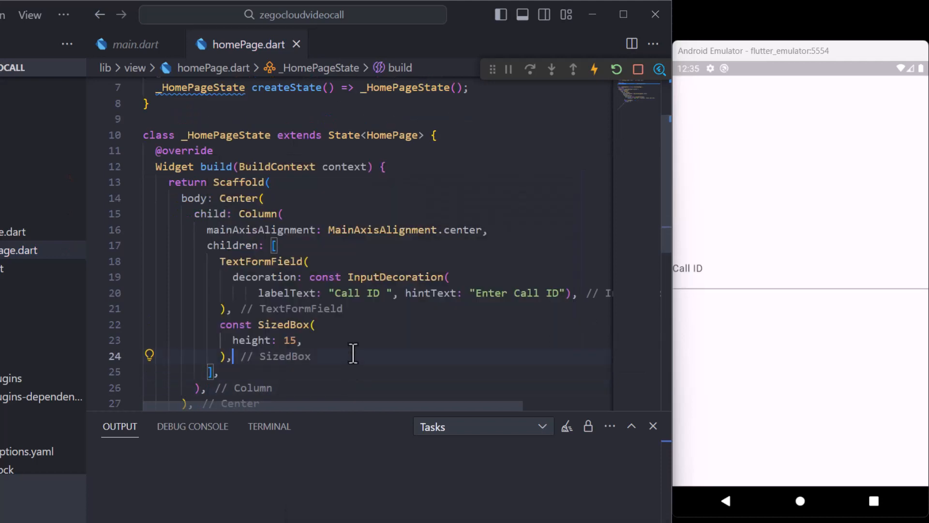
Add an ElevatedButton labelled 'Join' and wrap the page in Padding EdgeInsets.all(10).
type("ElevatedButton(onPressed: onPressed, child: child)")
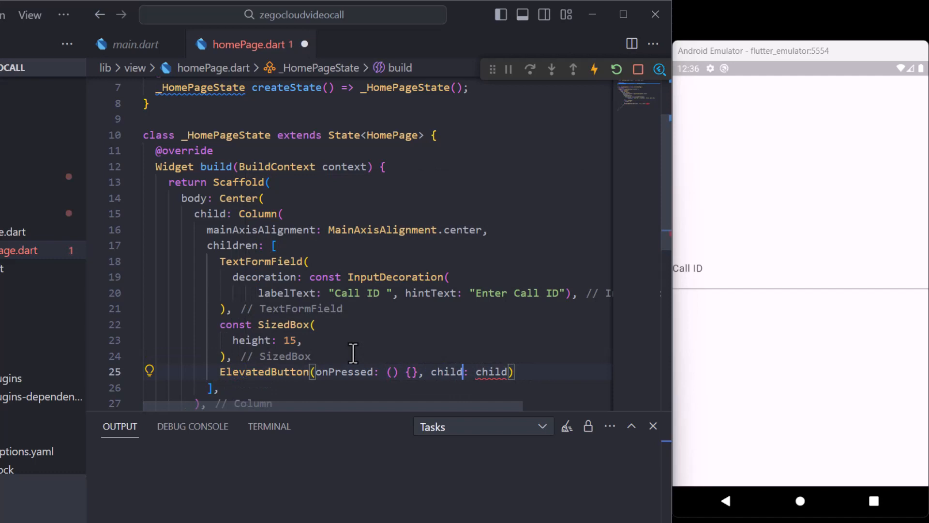
type("Text")
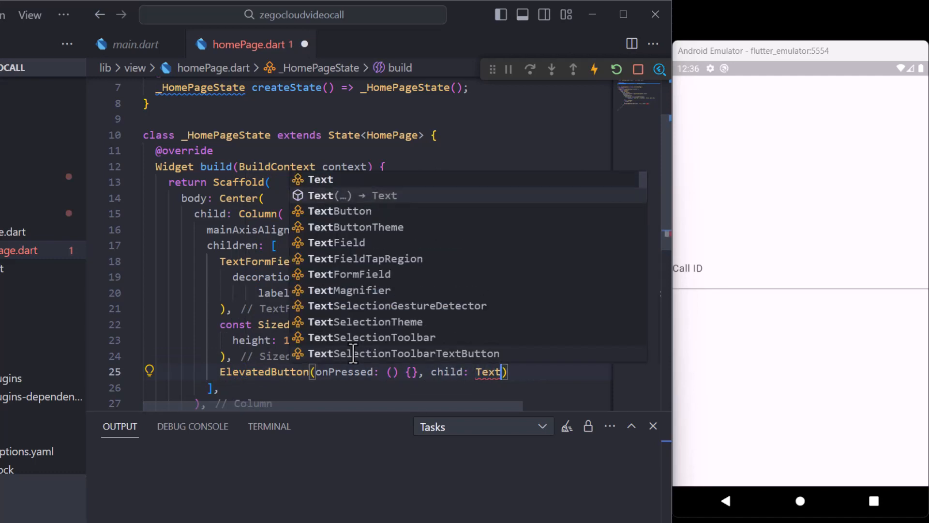
type("\"Jo")
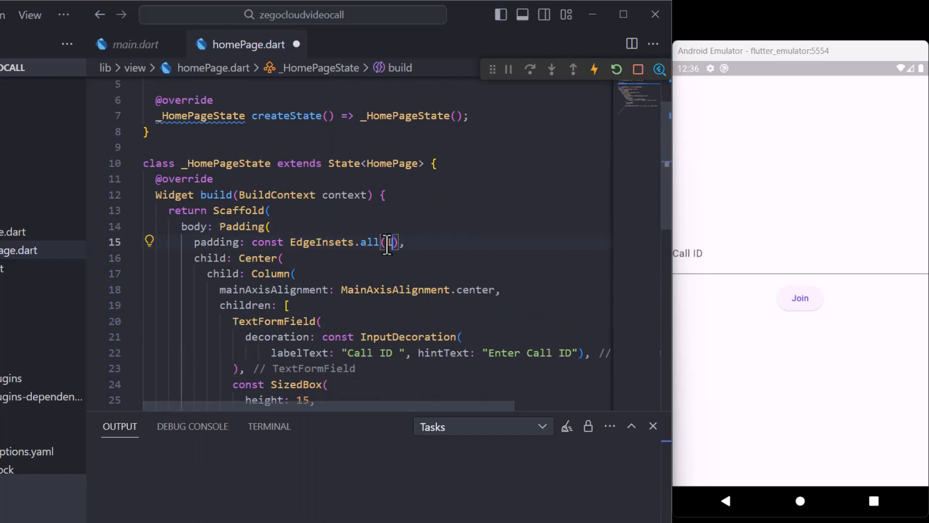
type("10")
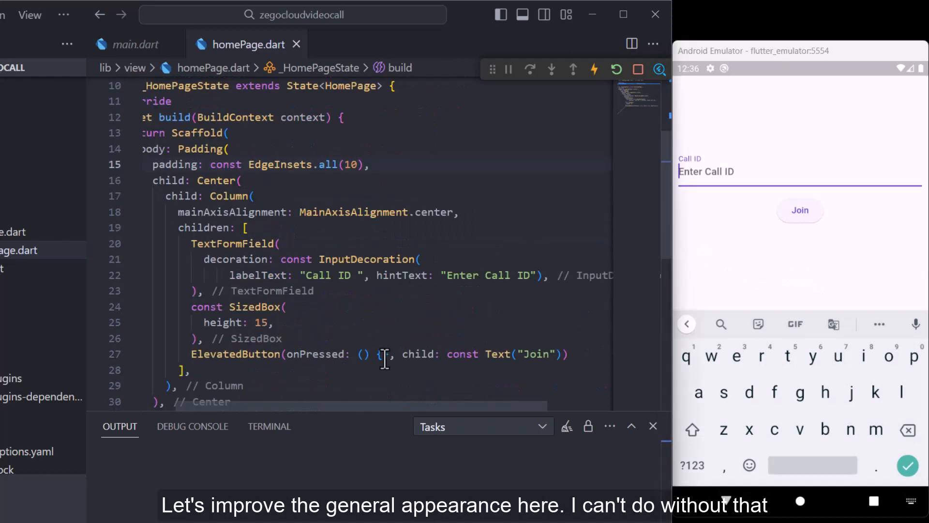
type("Navigo")
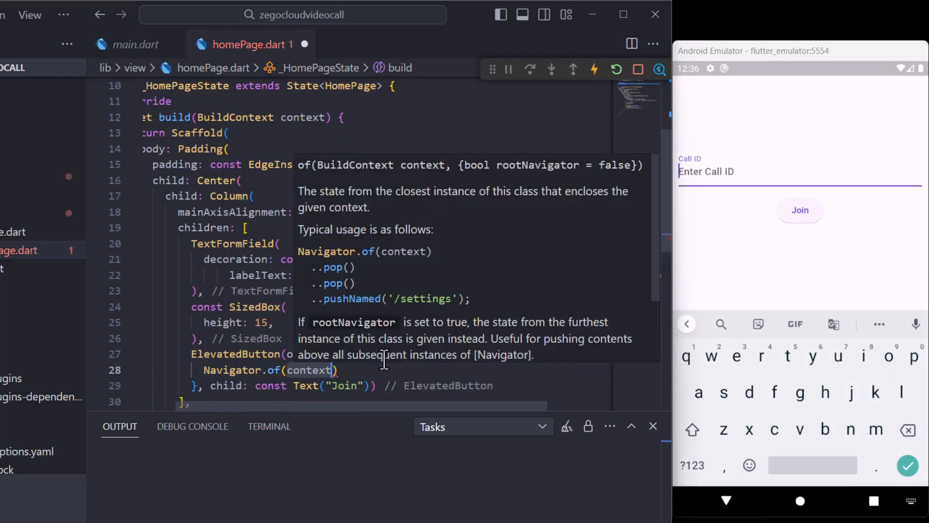
Make Join push a MaterialPageRoute to CallPage, importing callPage.dart and making HomePage stateless.
type(".p")
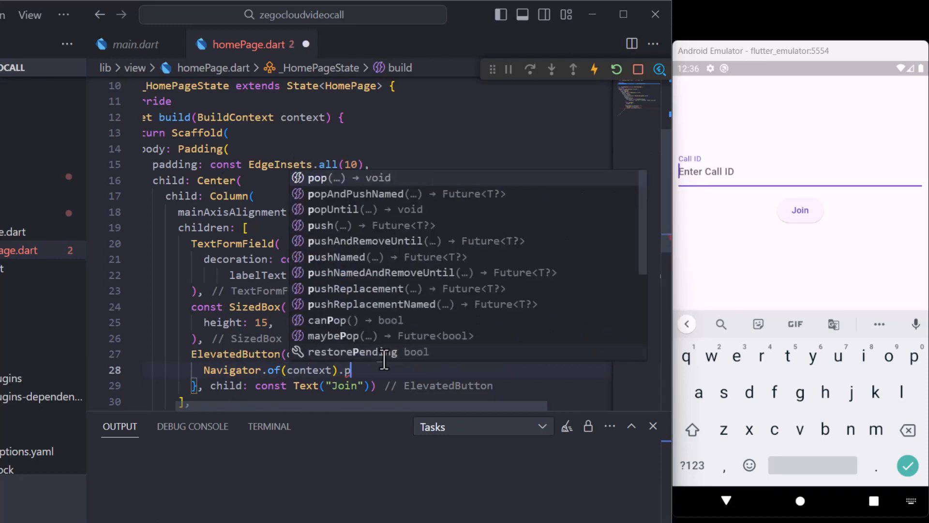
type("ush(M")
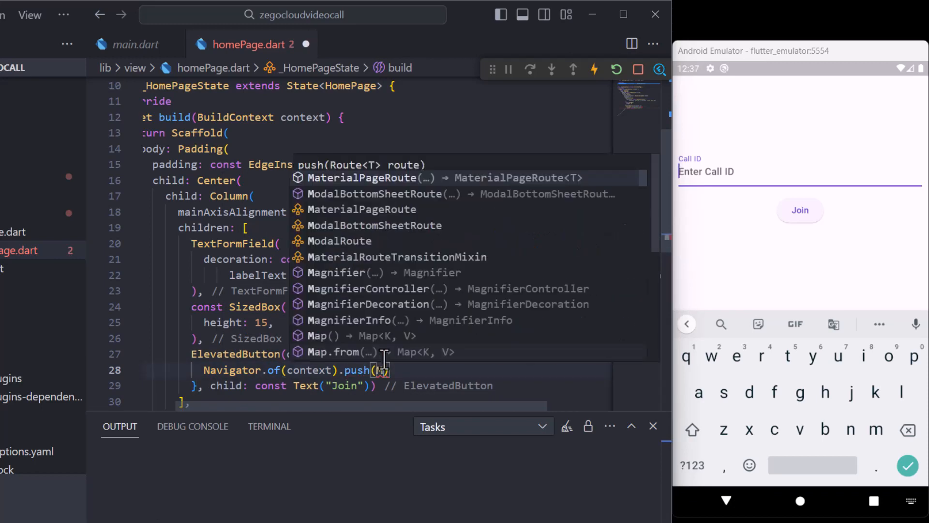
left_click(363, 178)
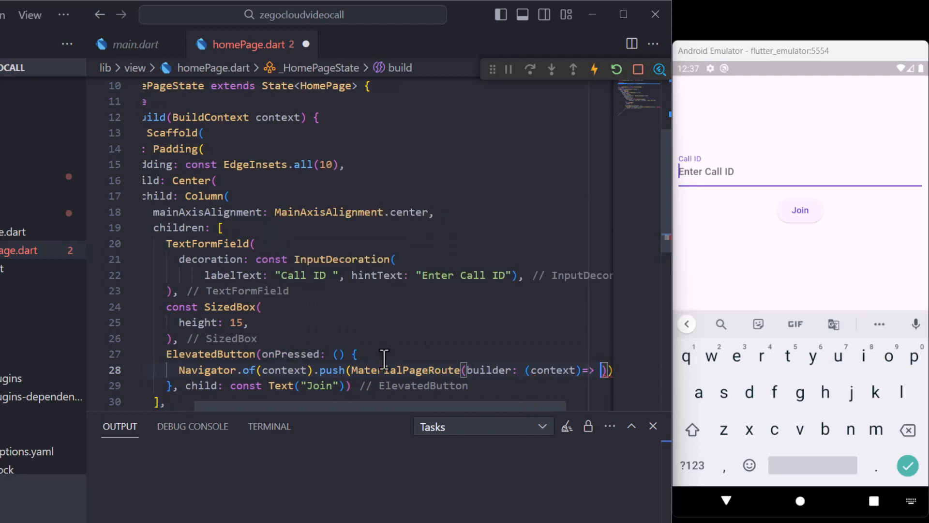
type("C")
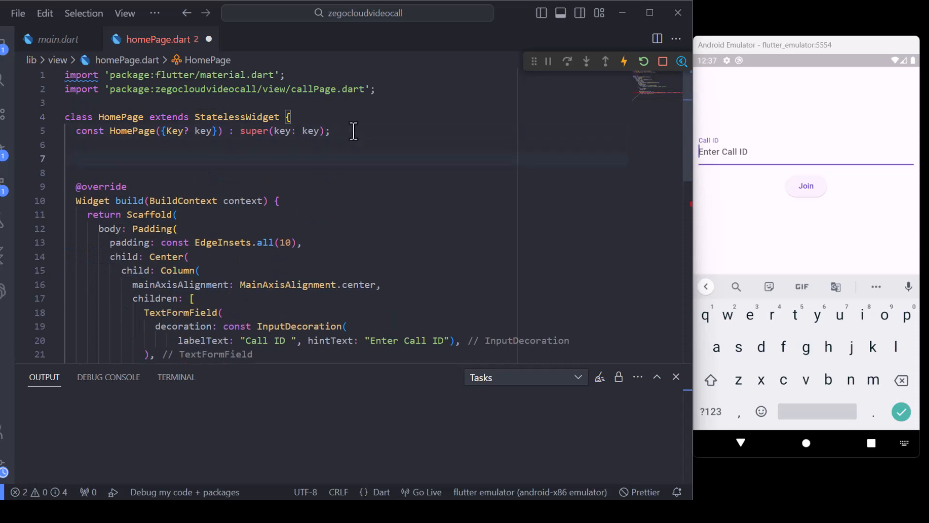
Declare final callIDController = TextEditingController() and pass callIDController.text as CallPage's callID.
type("final")
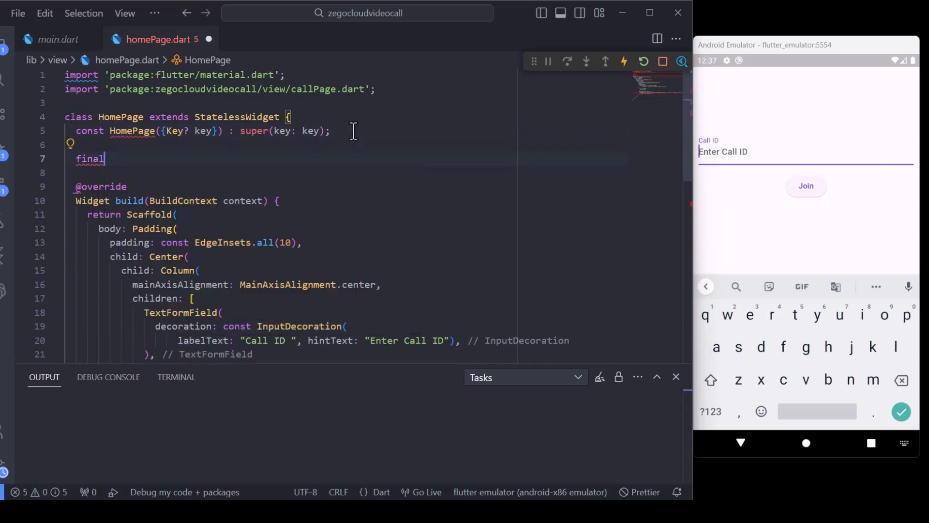
type("call")
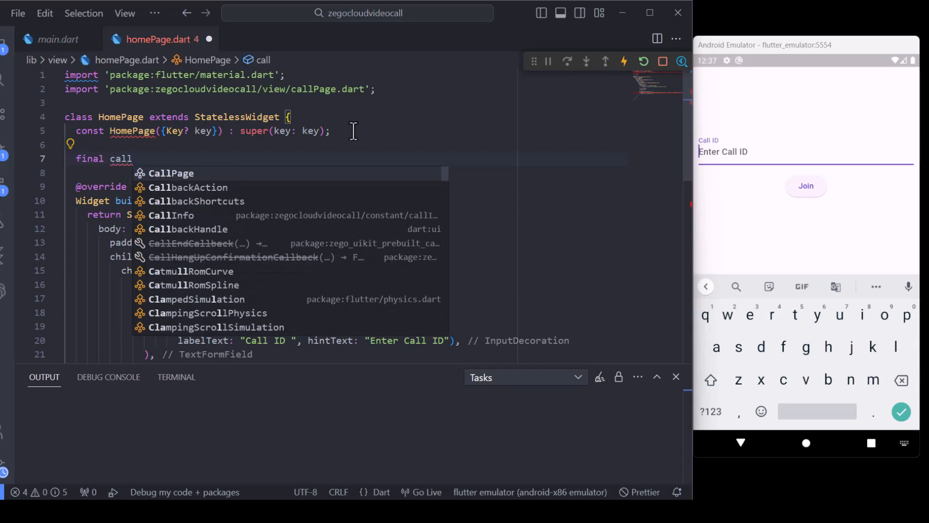
type("IDController =")
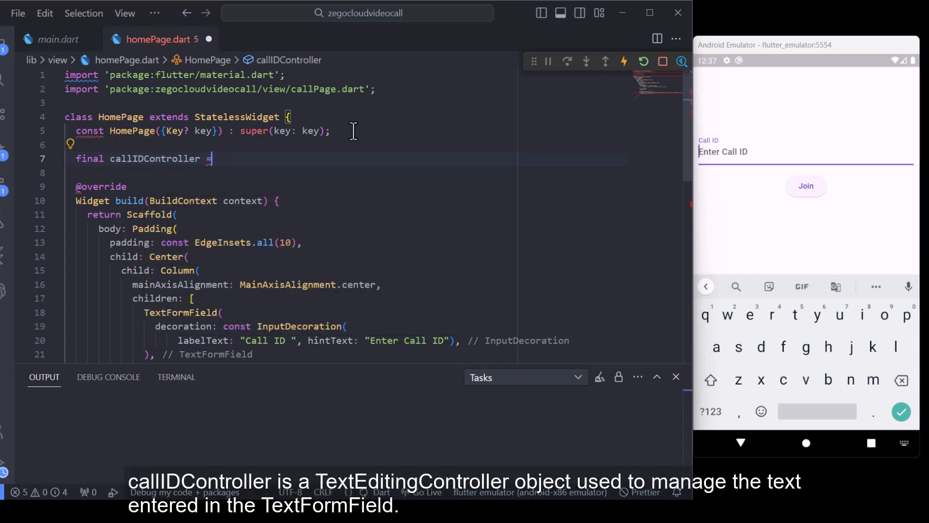
type("TextEditingController();")
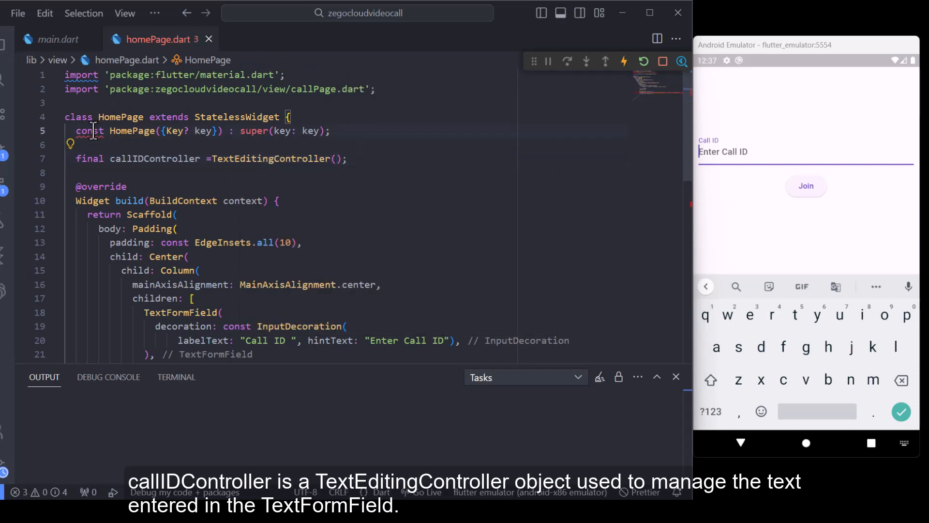
scroll("down", 3)
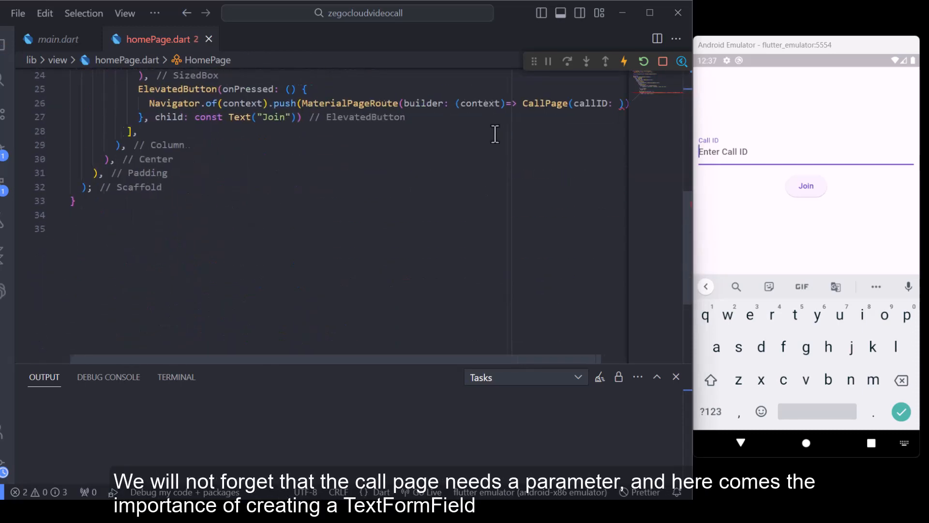
type("c")
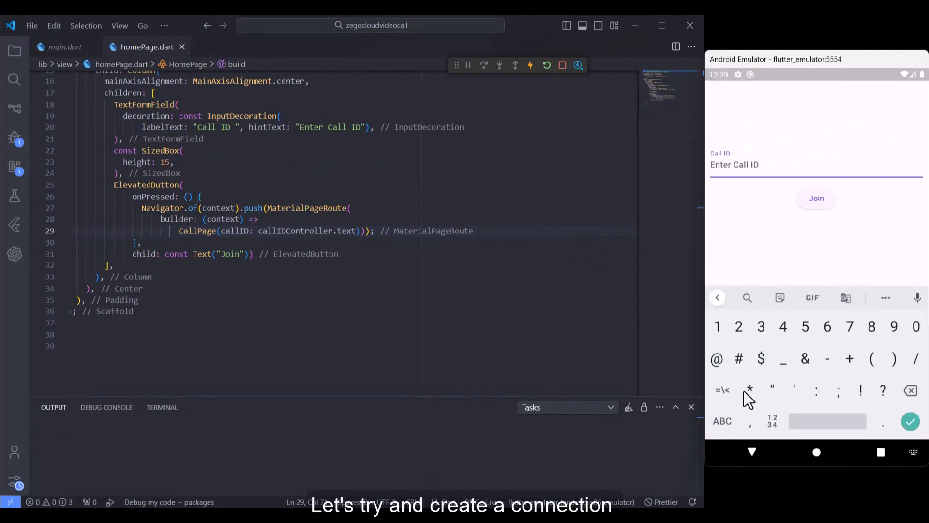
Enter Call ID 2355 in the emulator app and join the call.
type("235")
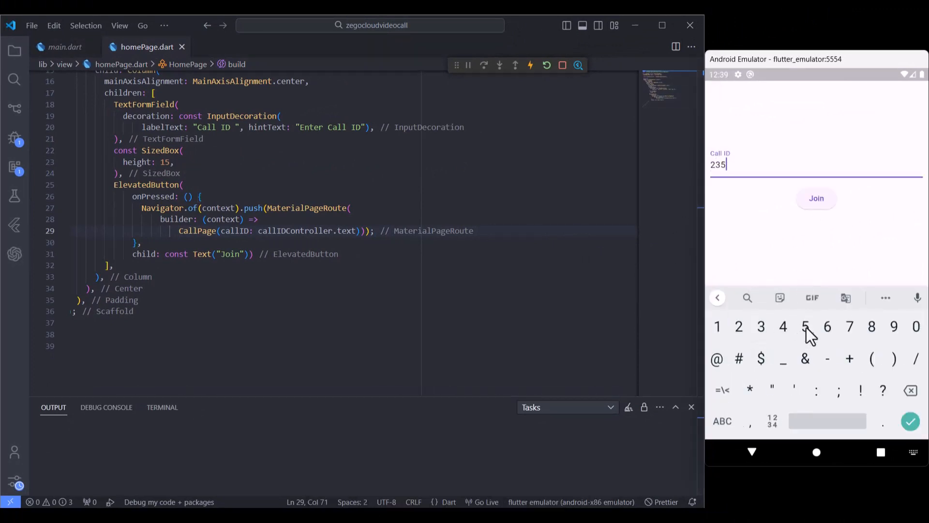
left_click(816, 198)
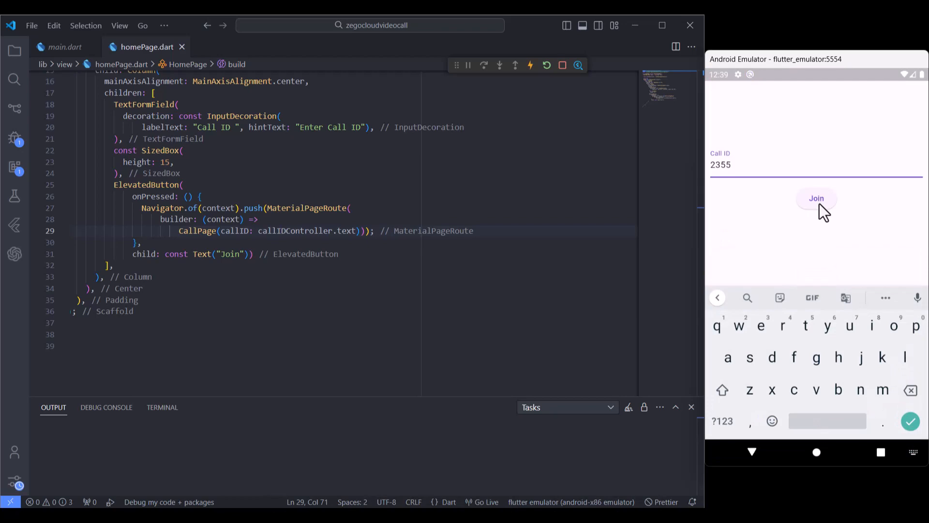
left_click(816, 198)
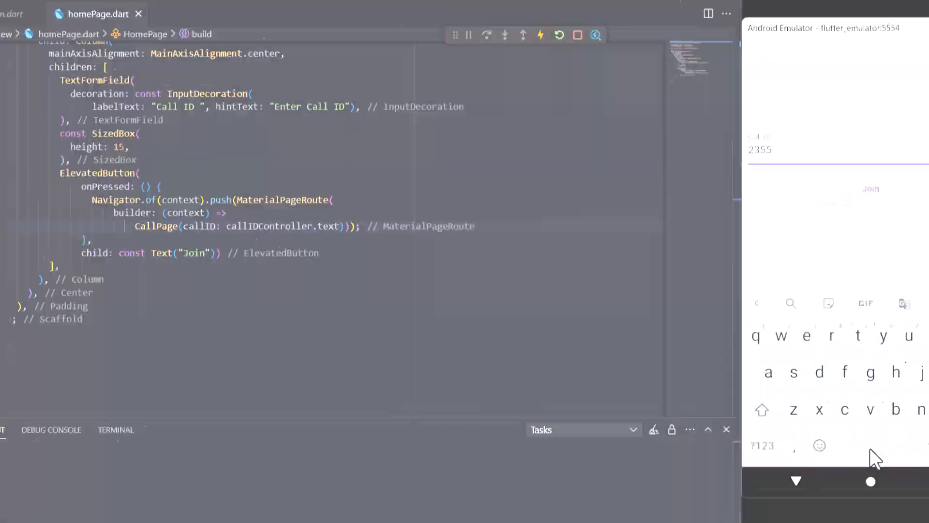